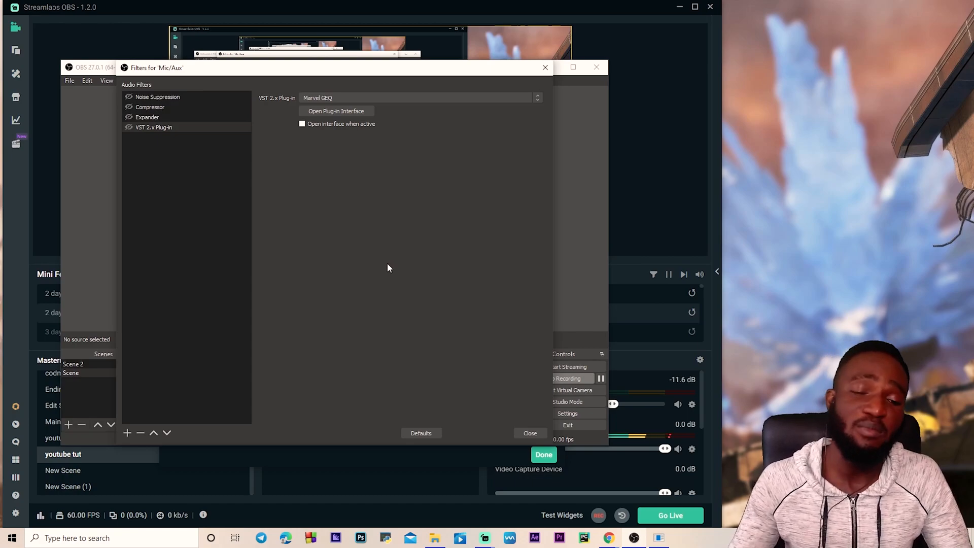
pyautogui.moveTo(387, 263)
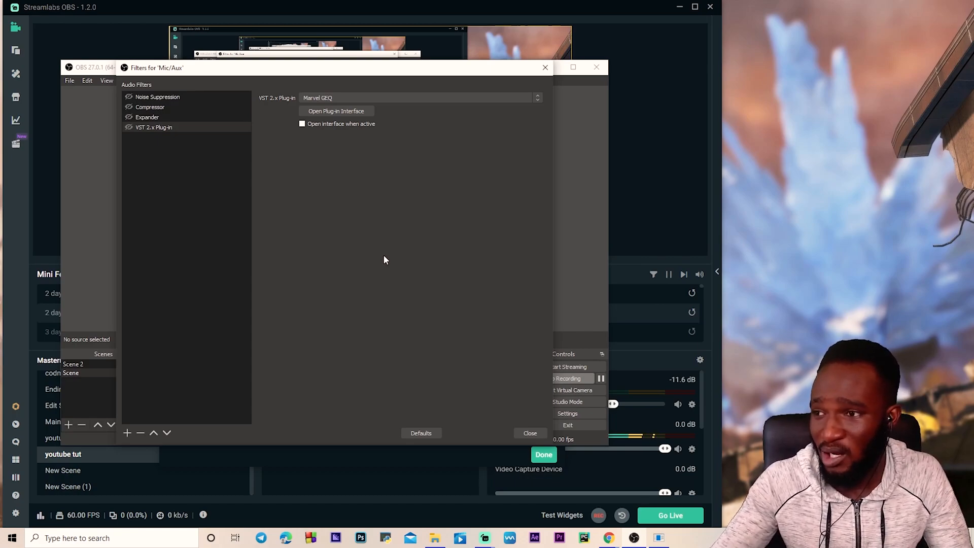
pyautogui.moveTo(382, 252)
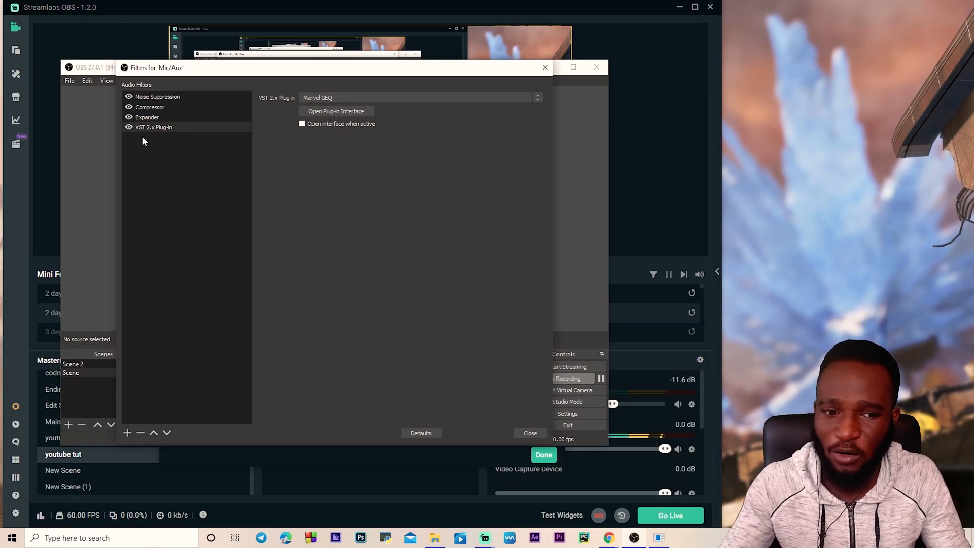
pyautogui.moveTo(159, 160)
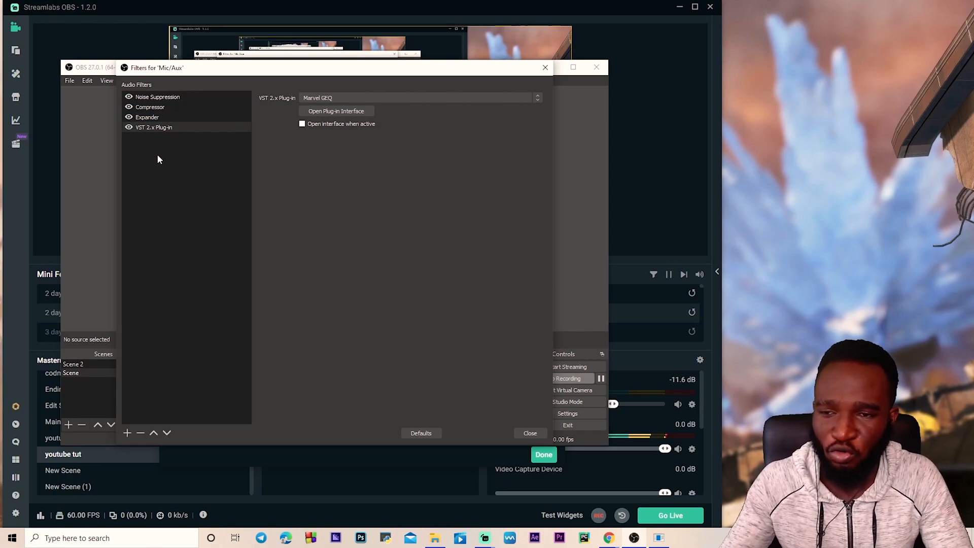
pyautogui.moveTo(222, 188)
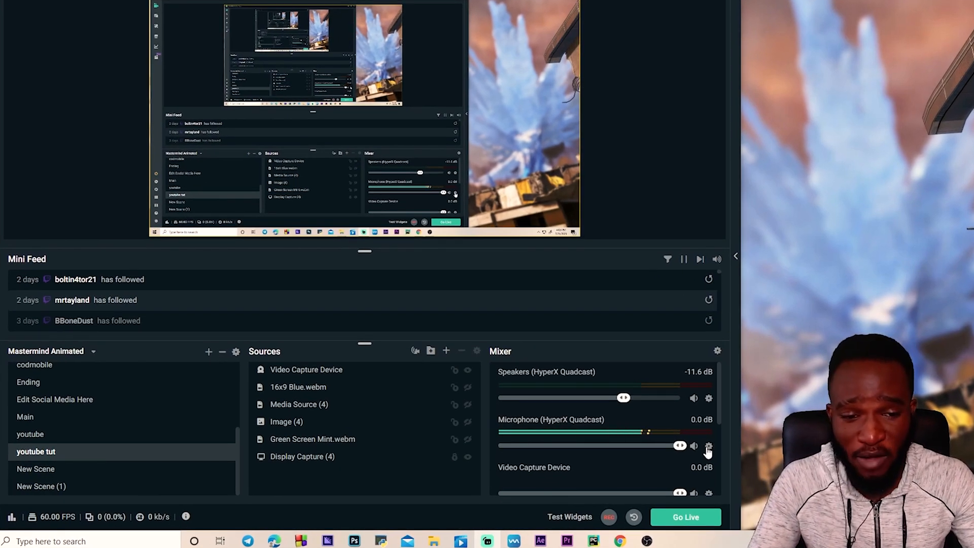
# Step: Open the HyperX Quadcast microphone's filters and add a Noise Suppression filter (Speex, -30)
pyautogui.click(709, 446)
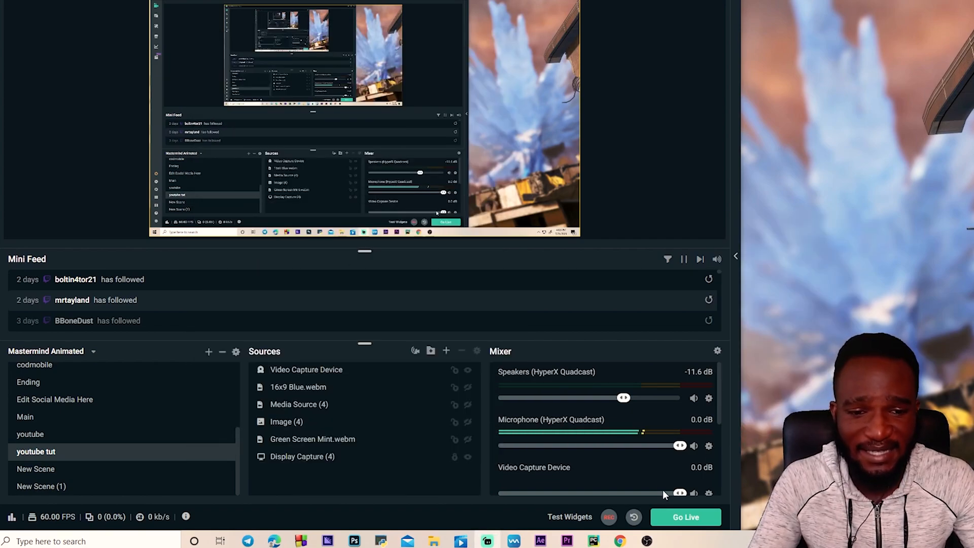
pyautogui.rightClick(312, 439)
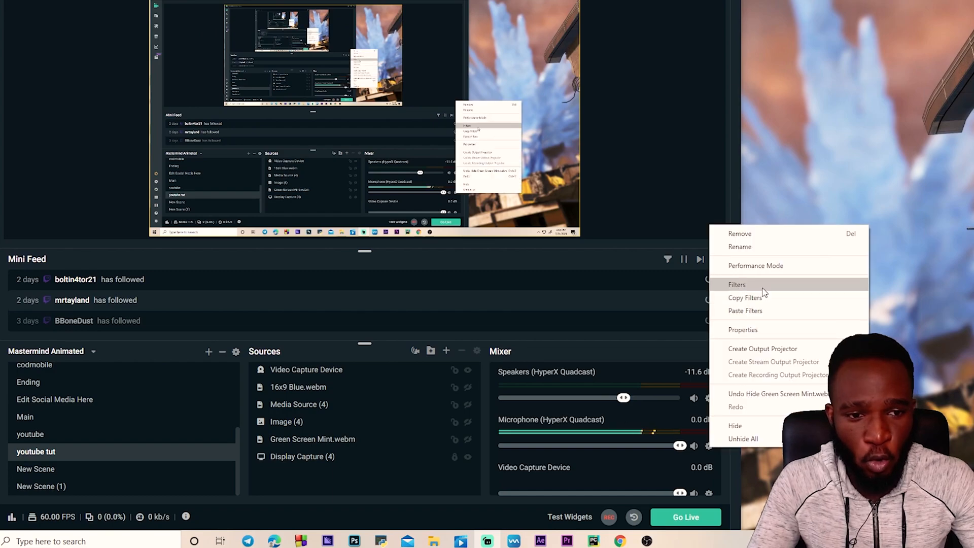
pyautogui.click(737, 285)
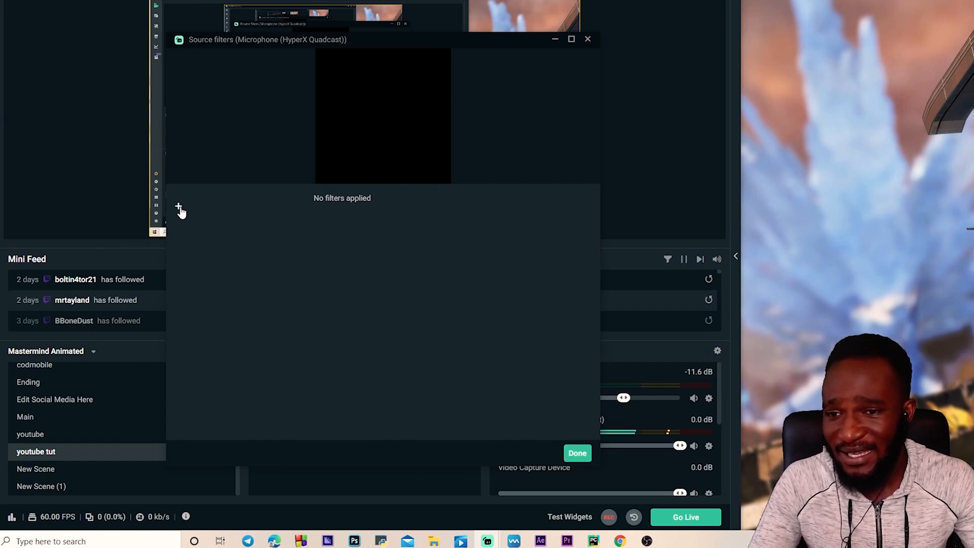
pyautogui.click(176, 206)
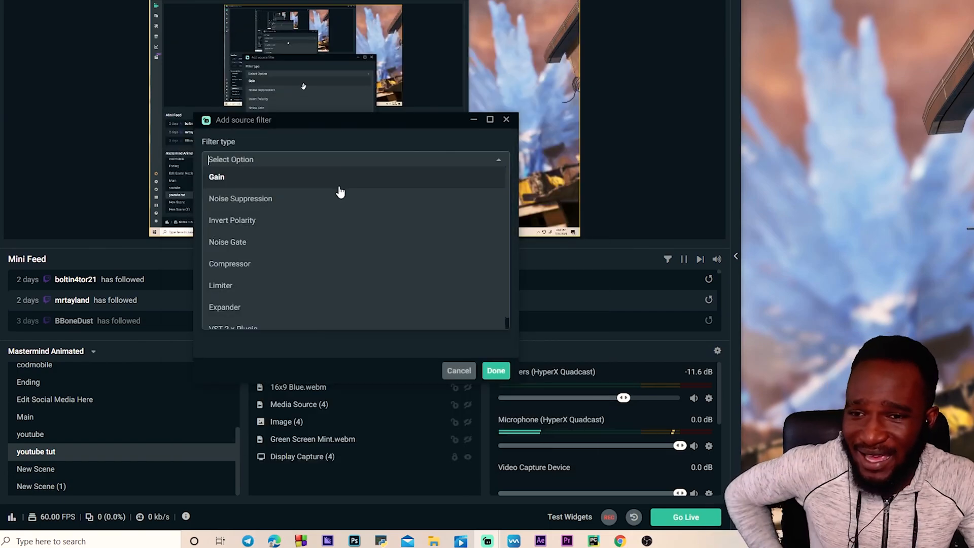
pyautogui.click(240, 199)
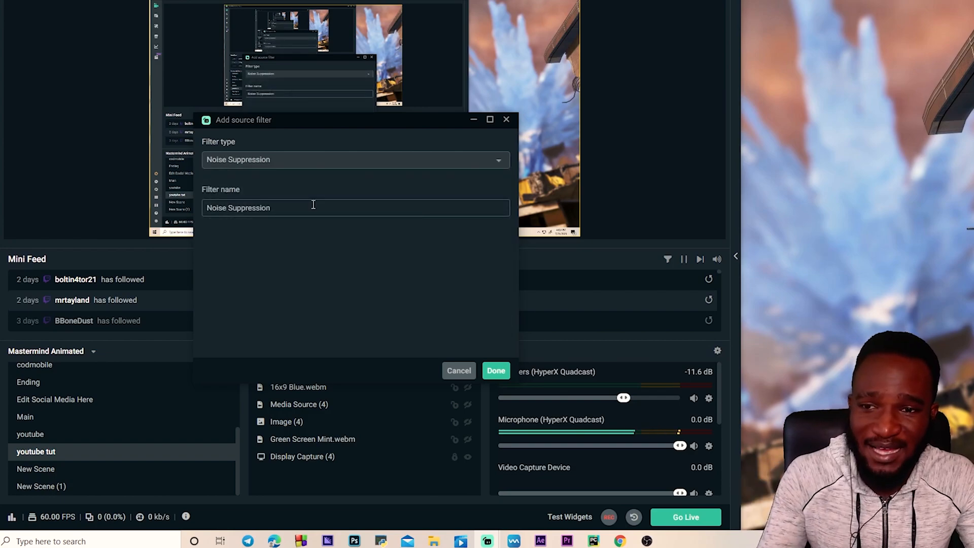
pyautogui.click(496, 371)
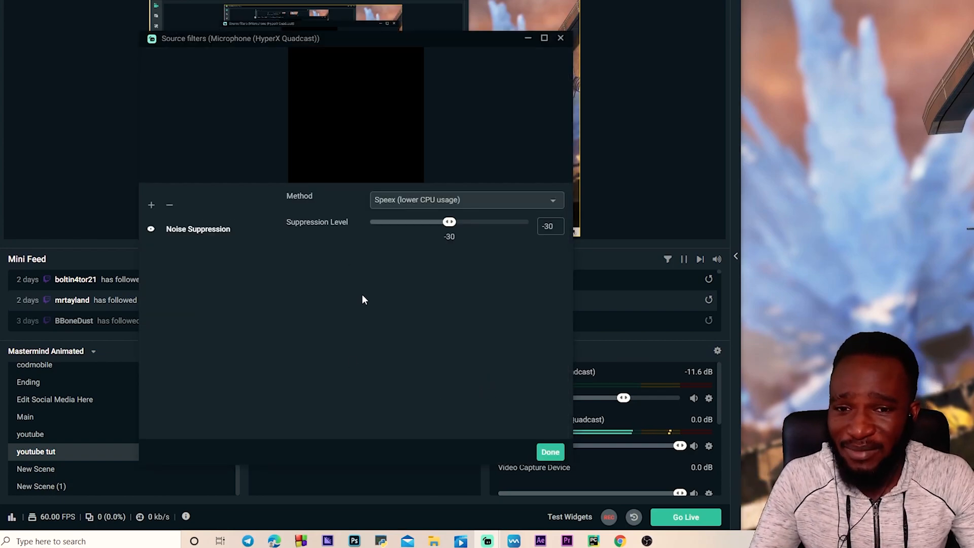
pyautogui.moveTo(488, 200)
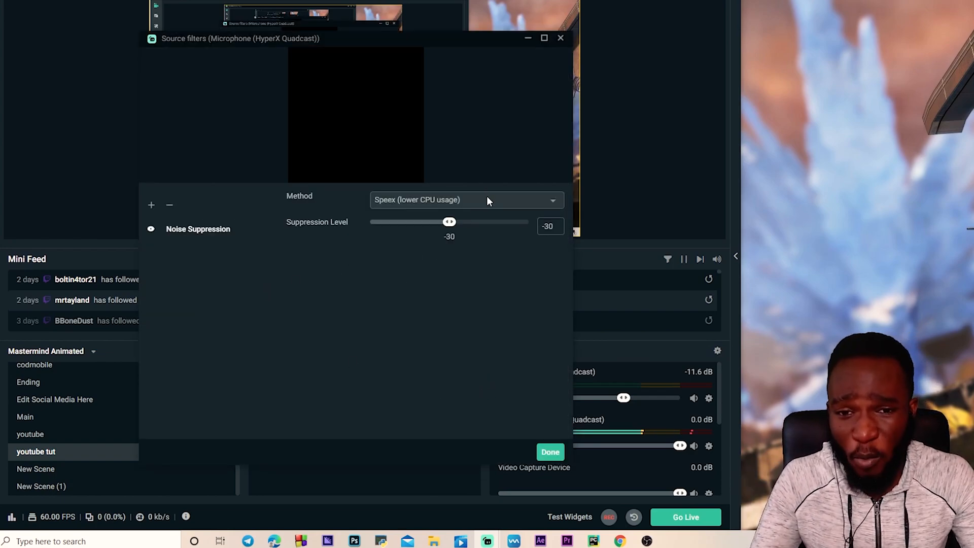
# Step: Keep the suppression method on Speex and raise the suppression level to -4
pyautogui.click(488, 200)
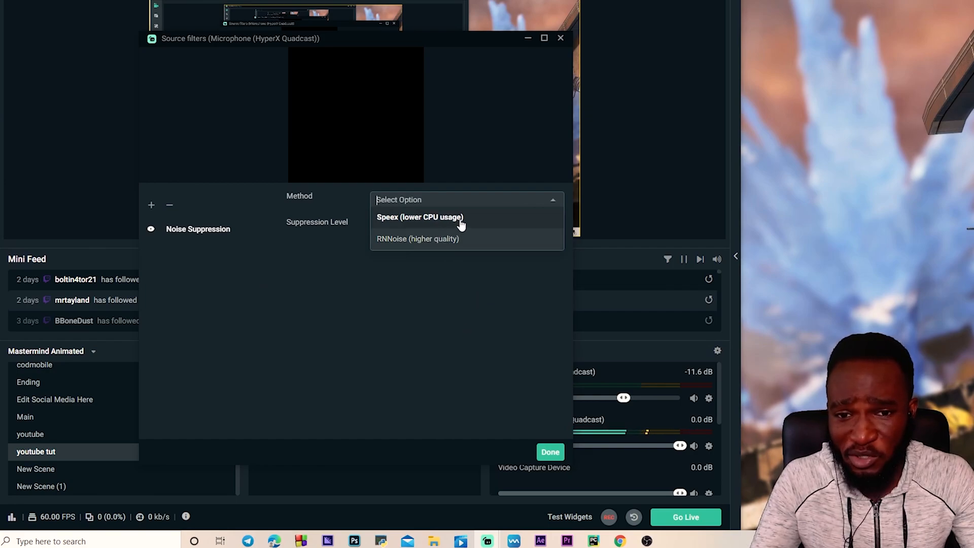
pyautogui.click(420, 217)
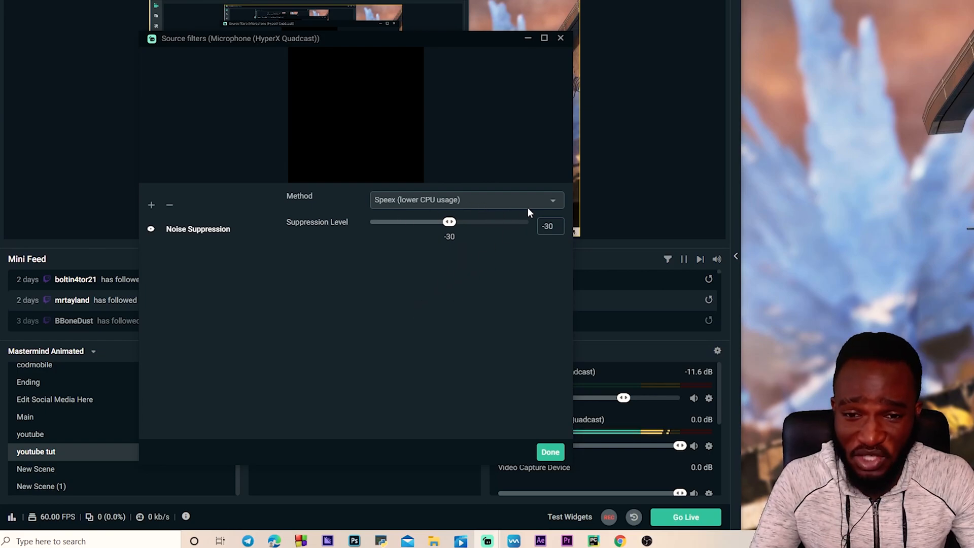
pyautogui.moveTo(450, 222); pyautogui.dragTo(518, 222)
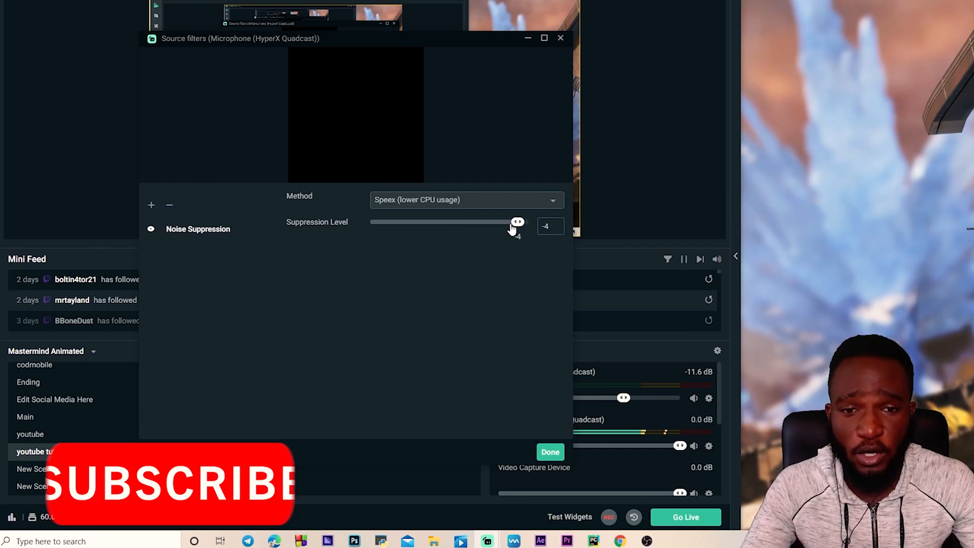
pyautogui.moveTo(517, 225); pyautogui.dragTo(529, 225)
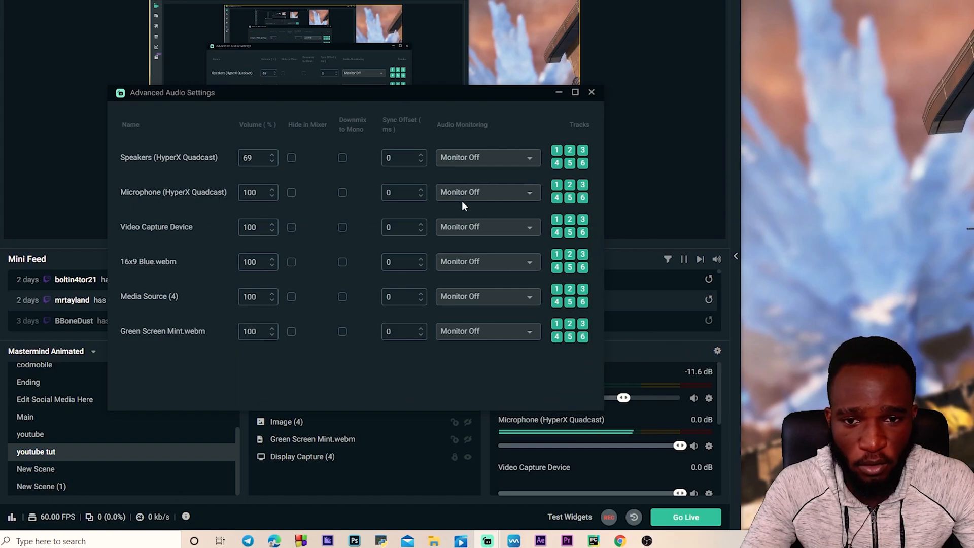
# Step: Set the Microphone's audio monitoring to Monitor and Output
pyautogui.click(487, 192)
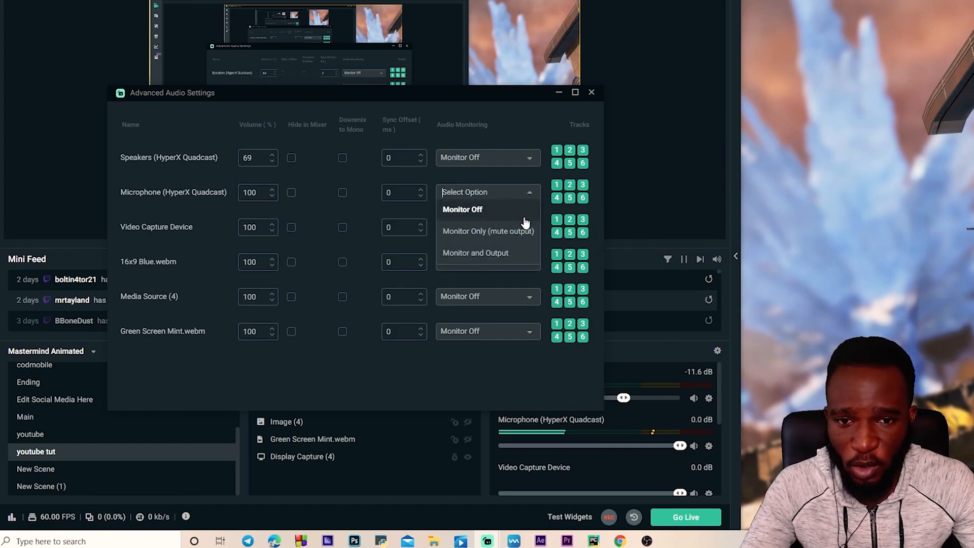
pyautogui.moveTo(475, 256)
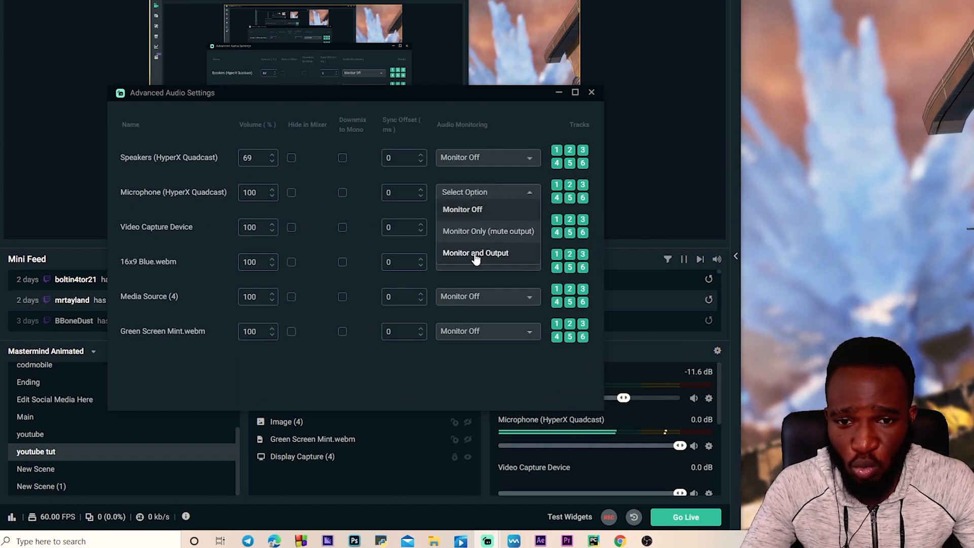
pyautogui.click(476, 253)
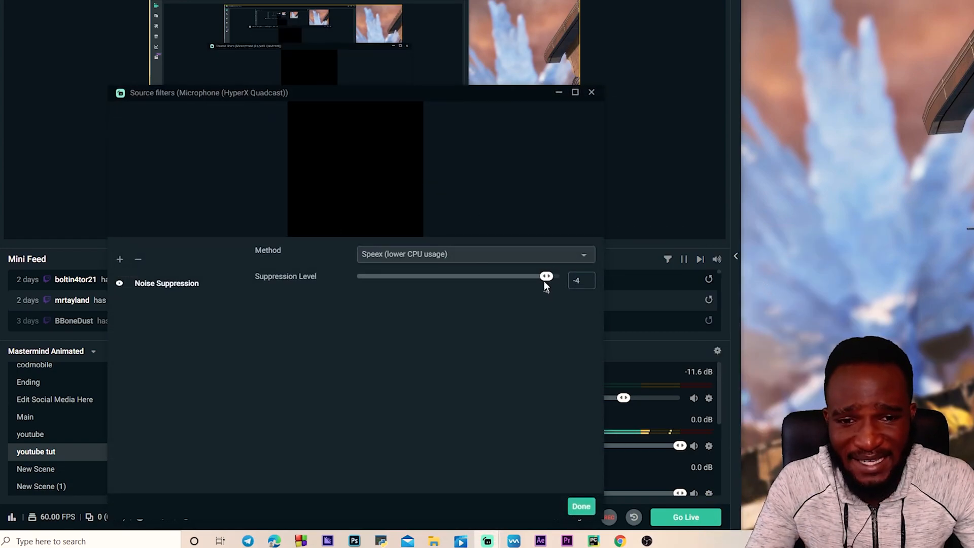
# Step: Try suppression levels -20, -24, -30 and -37 before settling at -27
pyautogui.moveTo(546, 276); pyautogui.dragTo(498, 276)
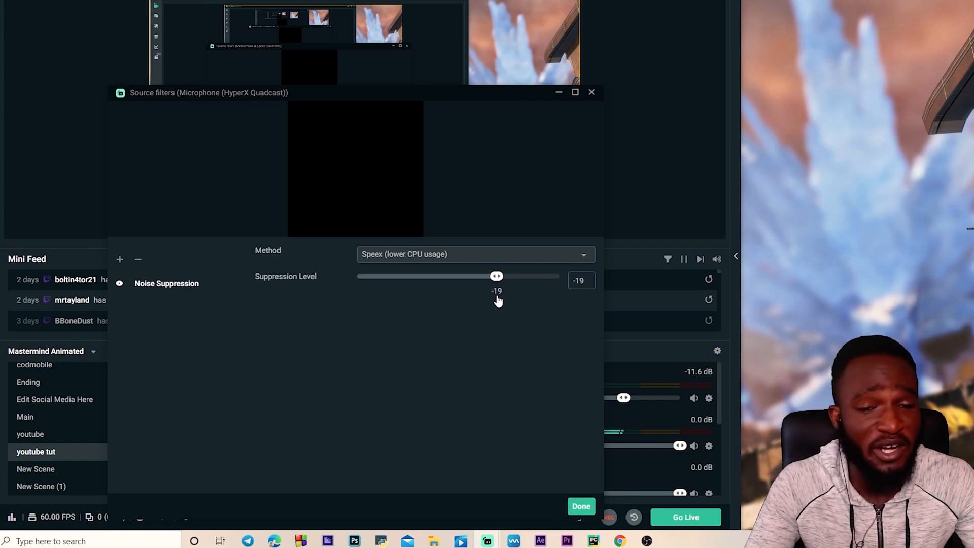
pyautogui.moveTo(497, 276); pyautogui.dragTo(491, 276)
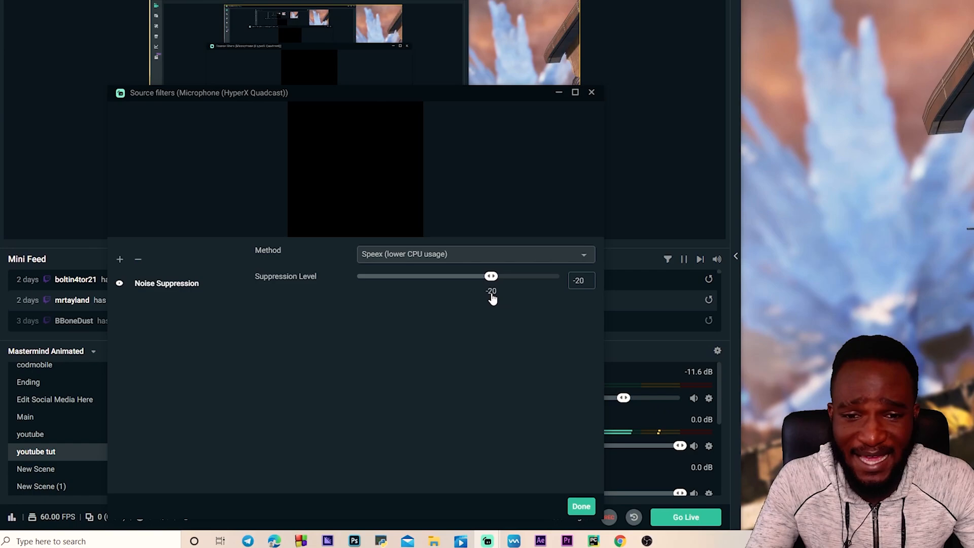
pyautogui.moveTo(490, 276); pyautogui.dragTo(479, 276)
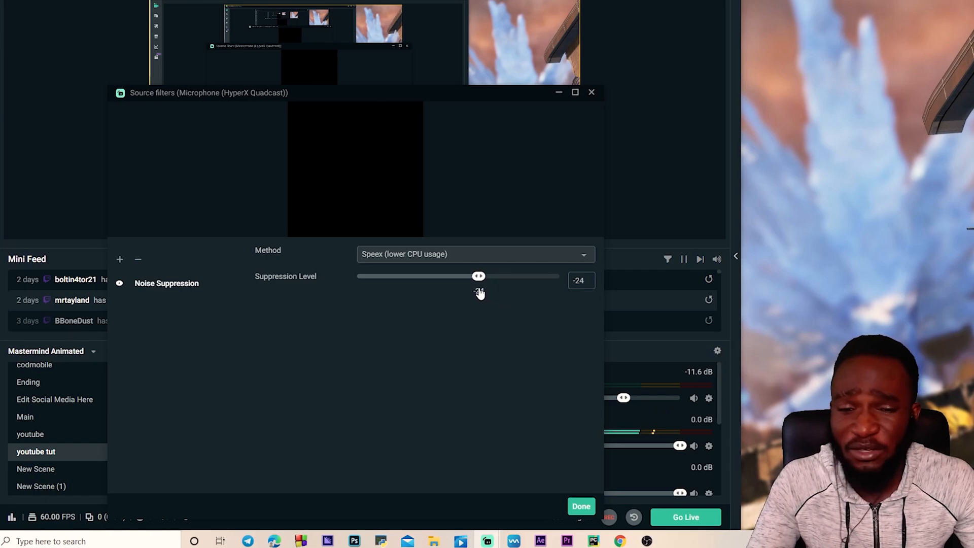
pyautogui.moveTo(479, 277); pyautogui.dragTo(492, 276)
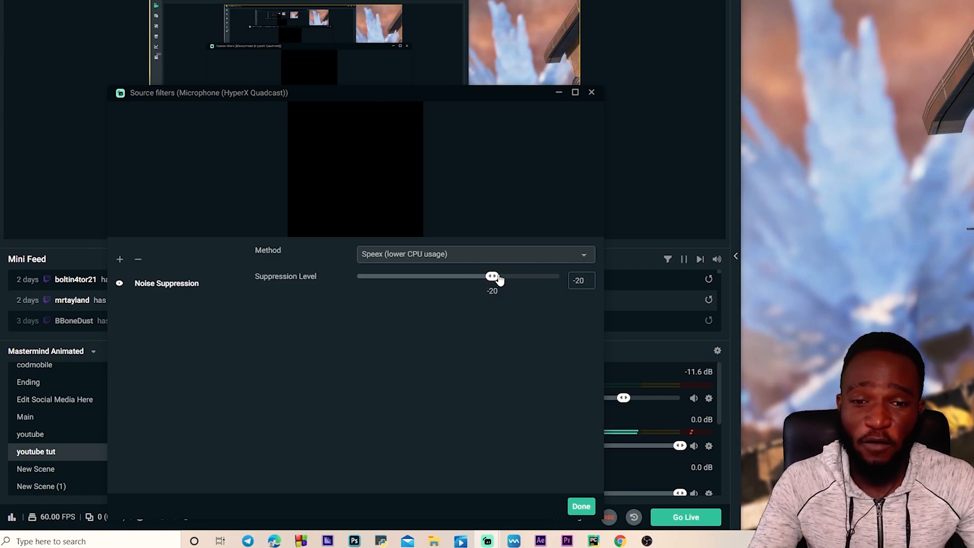
pyautogui.moveTo(493, 277); pyautogui.dragTo(459, 276)
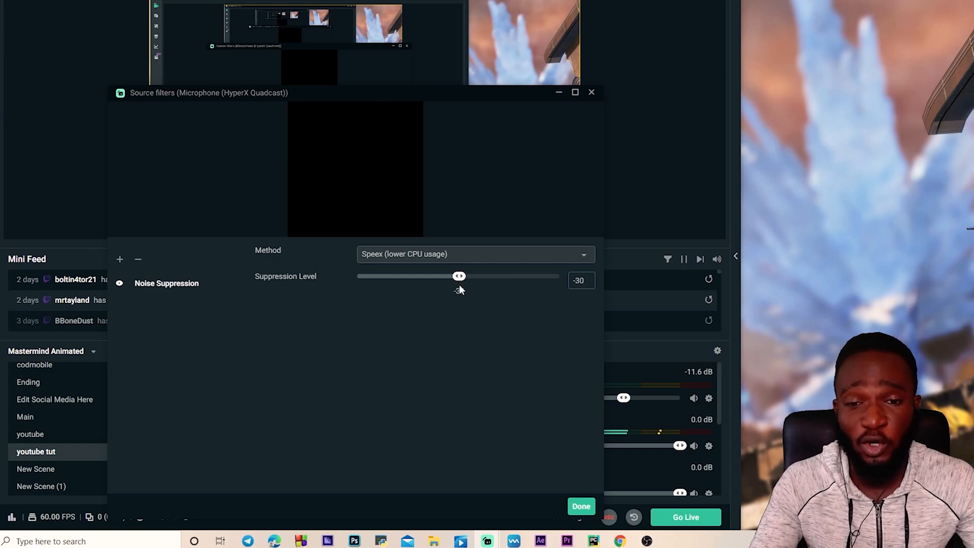
pyautogui.moveTo(460, 276); pyautogui.dragTo(435, 276)
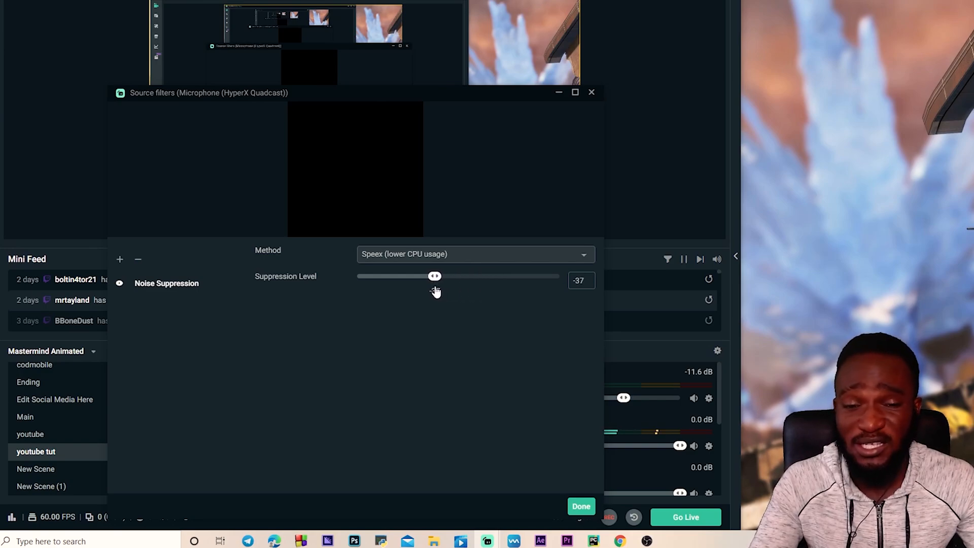
pyautogui.moveTo(435, 277); pyautogui.dragTo(476, 276)
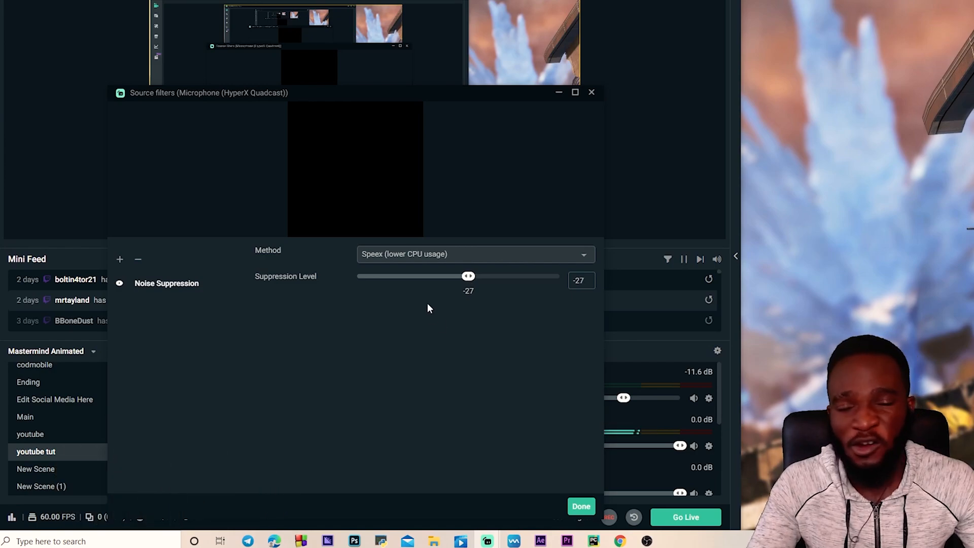
pyautogui.moveTo(520, 265)
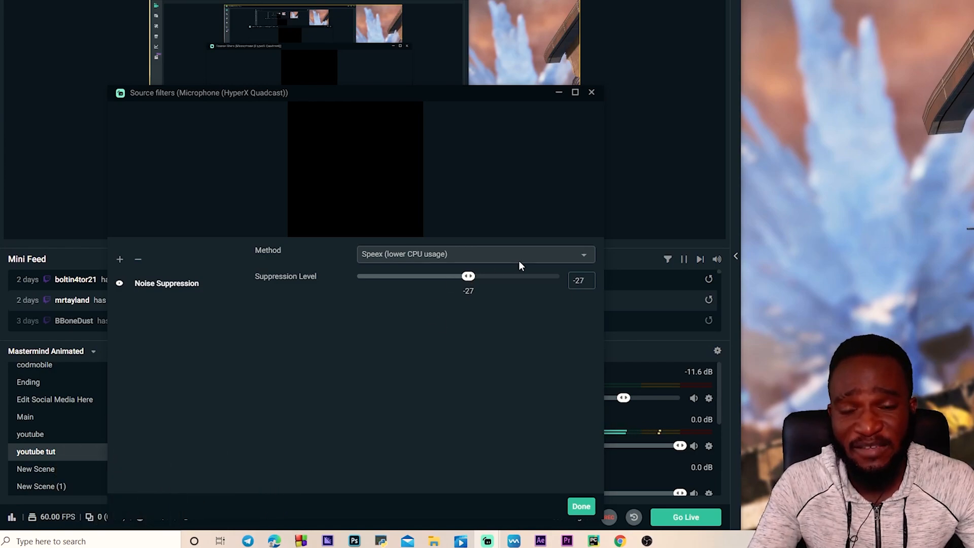
# Step: Change the noise suppression method from Speex to RNNoise
pyautogui.click(475, 254)
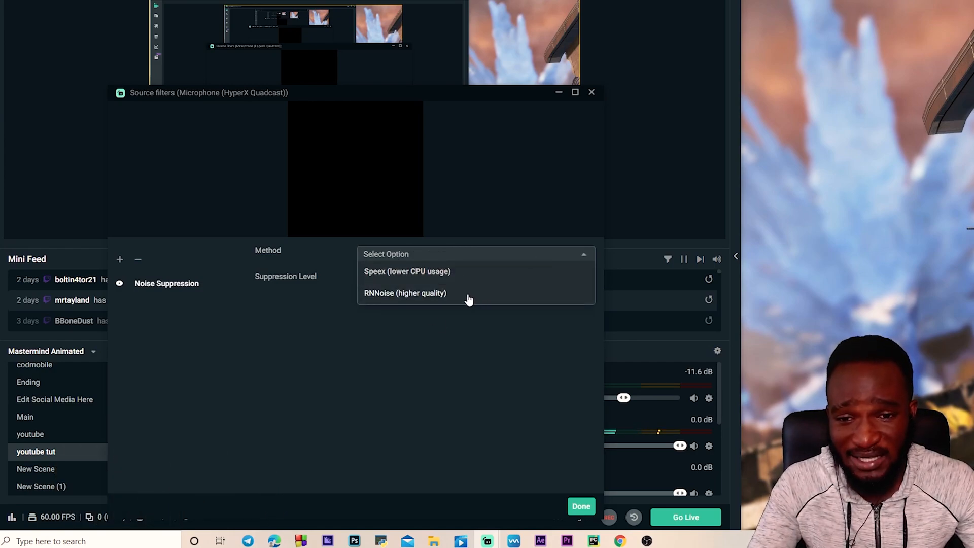
pyautogui.click(405, 293)
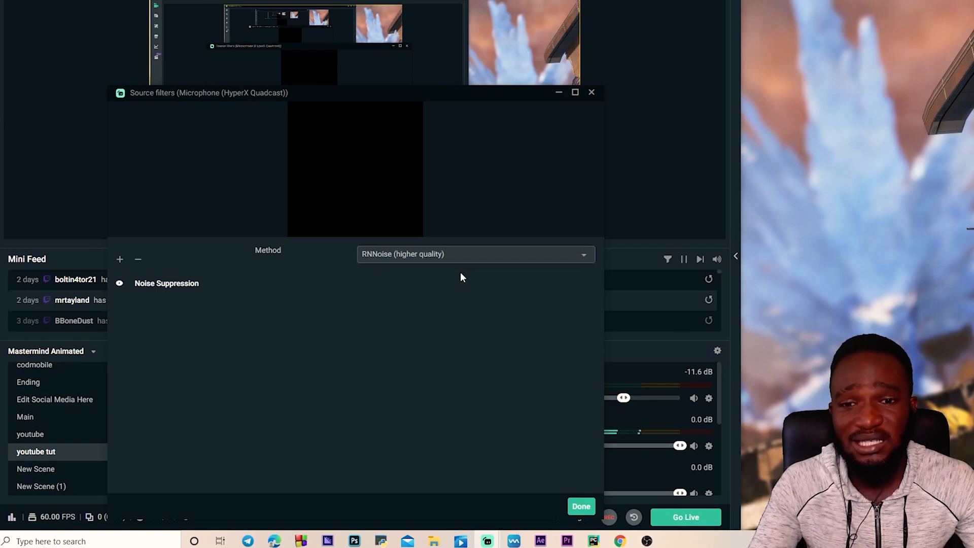
pyautogui.moveTo(457, 276)
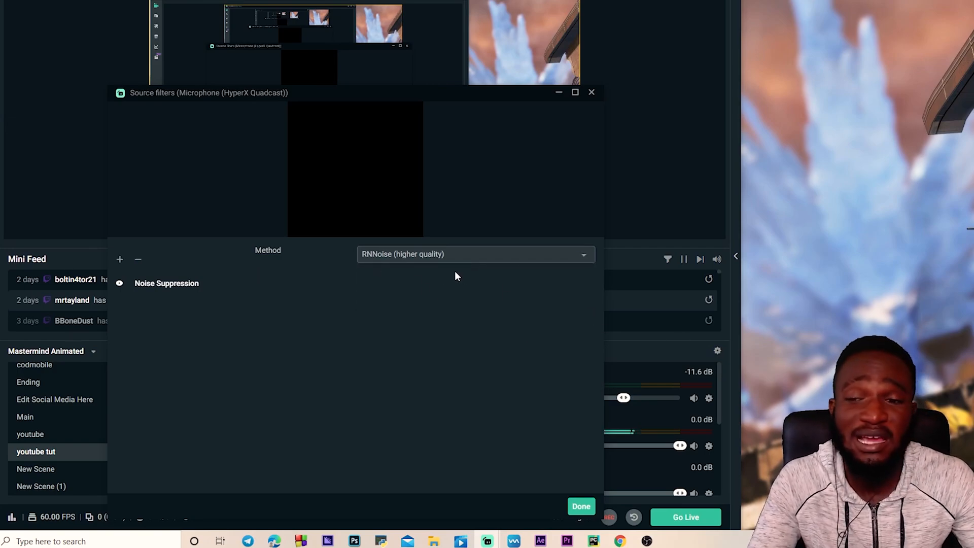
pyautogui.moveTo(399, 332)
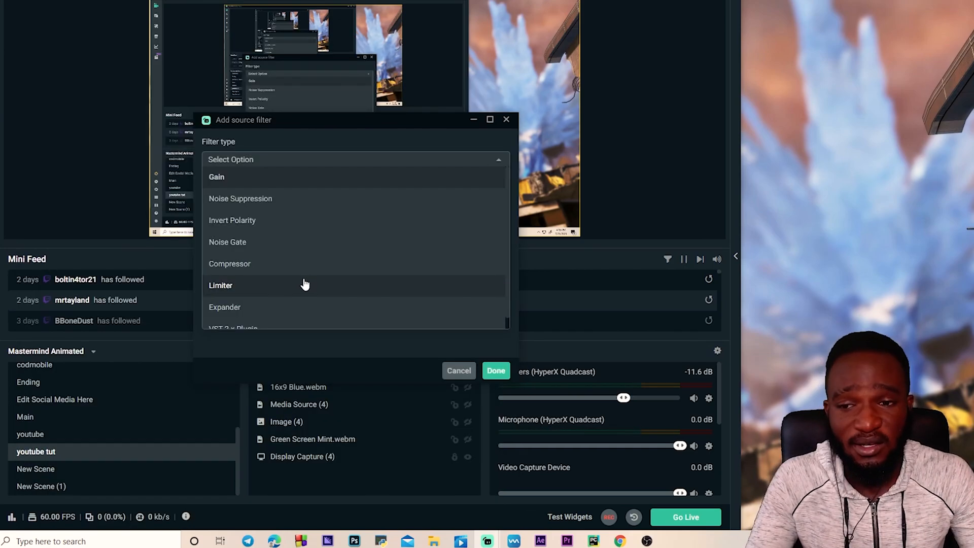
pyautogui.moveTo(261, 313)
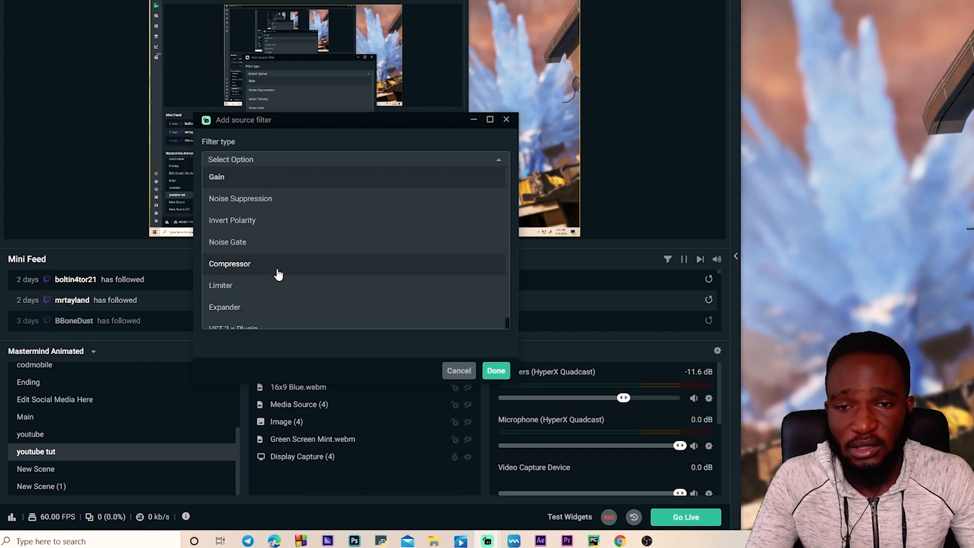
# Step: Add a Compressor filter to the microphone after Noise Suppression
pyautogui.click(230, 264)
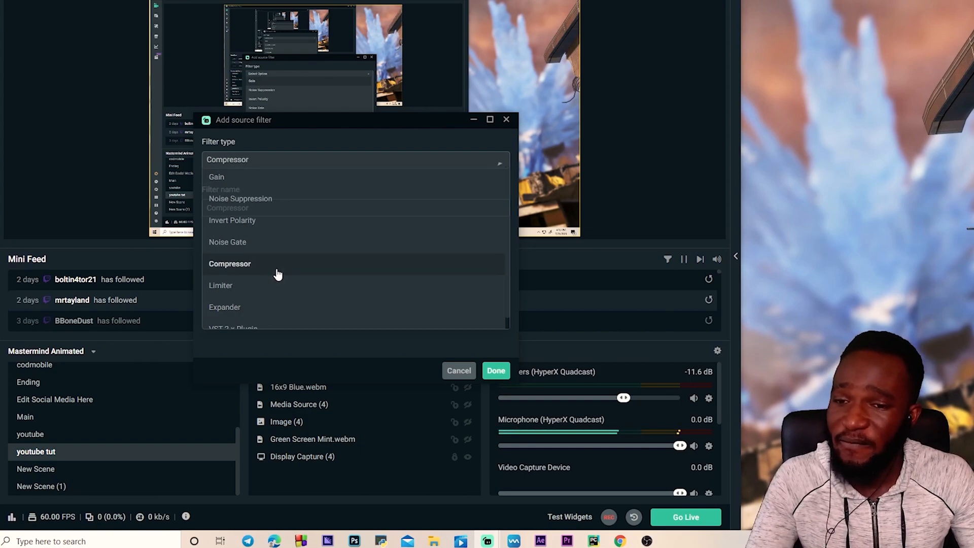
pyautogui.click(230, 264)
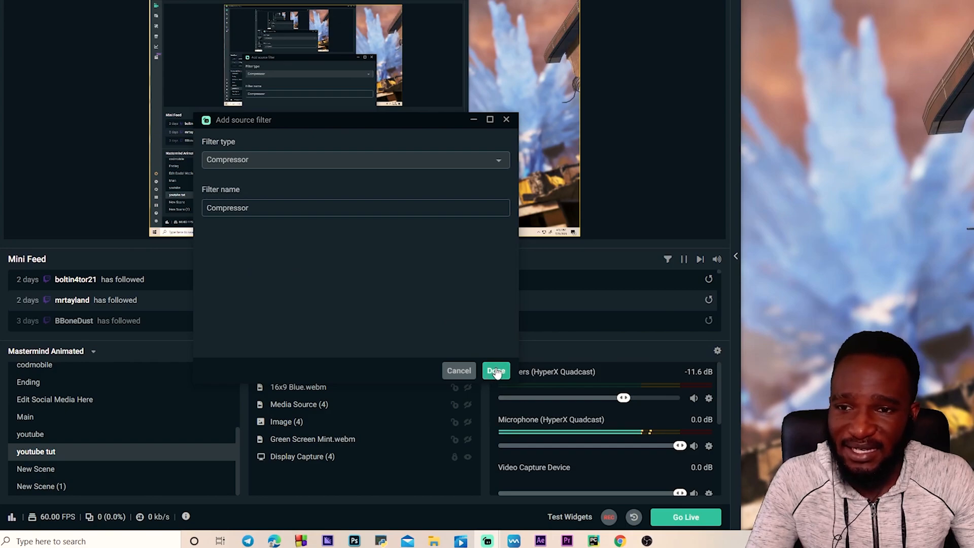
pyautogui.click(496, 371)
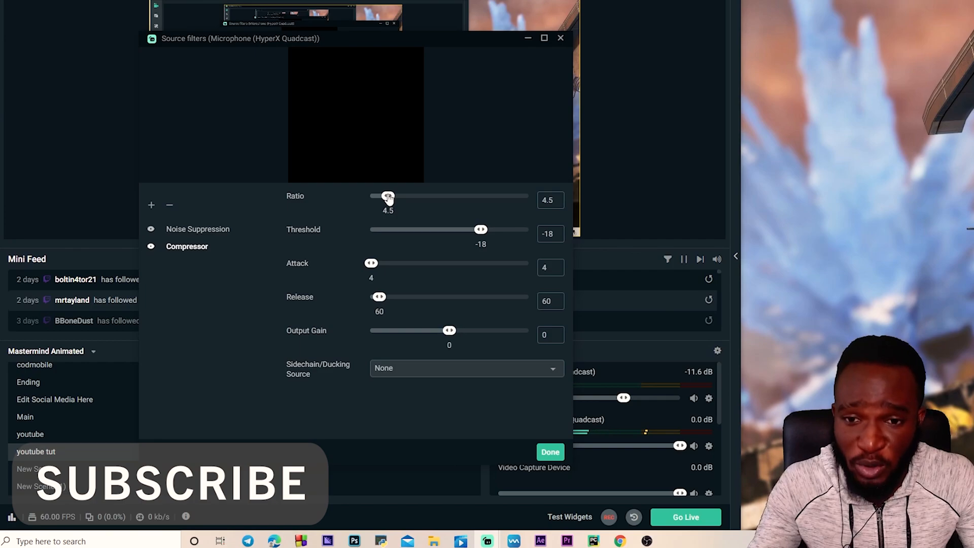
# Step: Set the compressor ratio to 6 and release to 100
pyautogui.moveTo(389, 196); pyautogui.dragTo(385, 196)
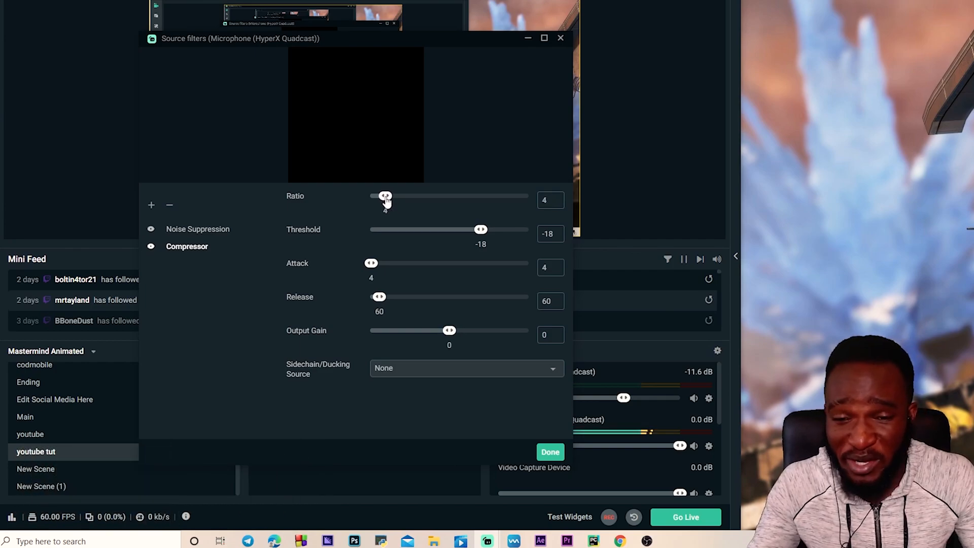
pyautogui.moveTo(386, 197); pyautogui.dragTo(383, 197)
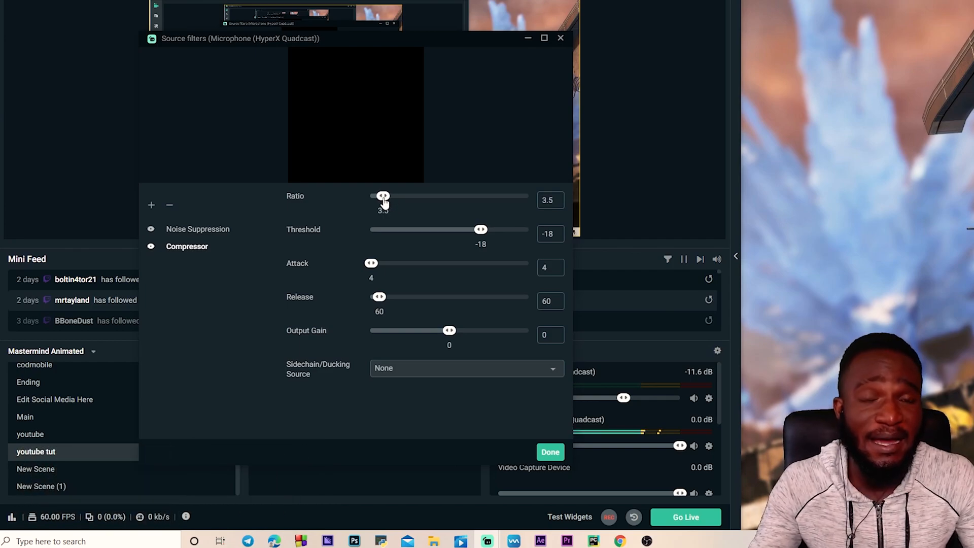
pyautogui.moveTo(384, 195); pyautogui.dragTo(395, 195)
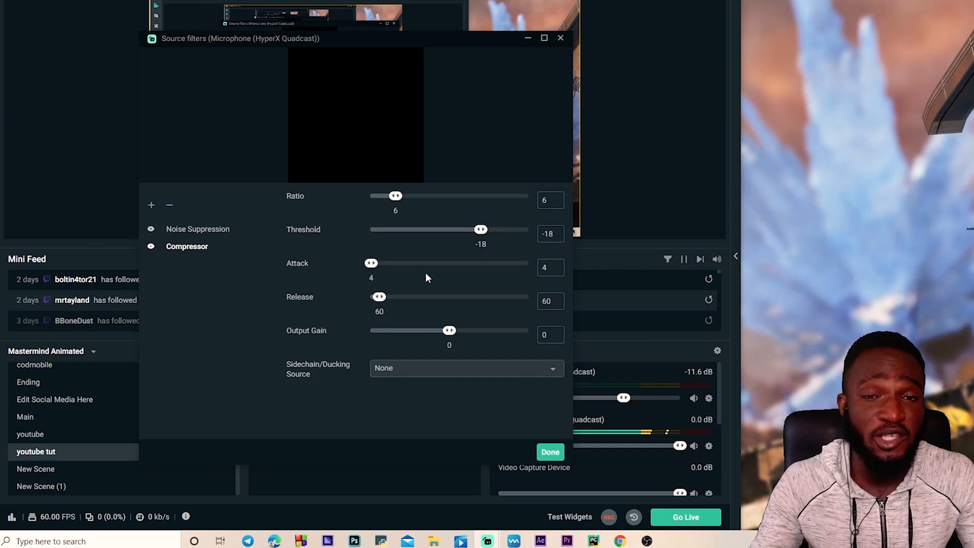
pyautogui.moveTo(387, 201)
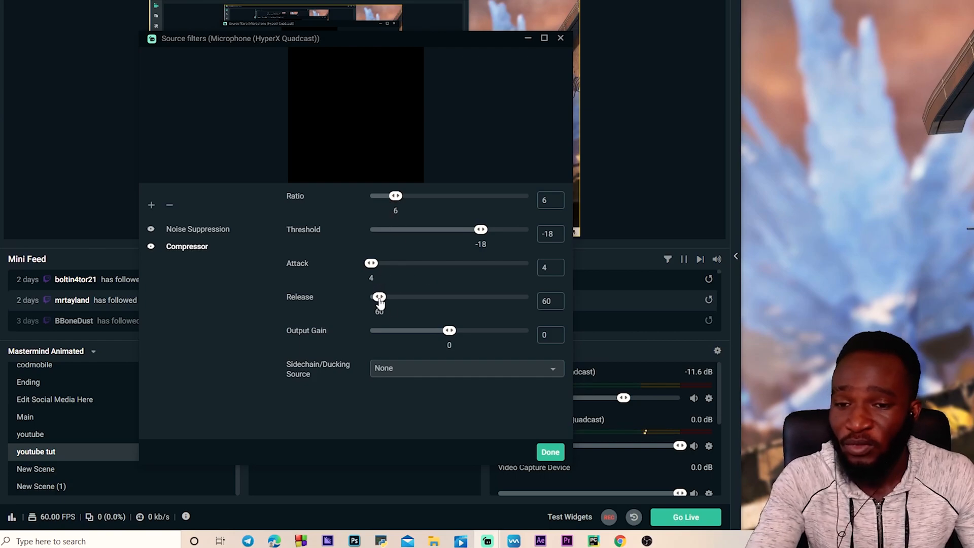
pyautogui.moveTo(380, 297); pyautogui.dragTo(392, 296)
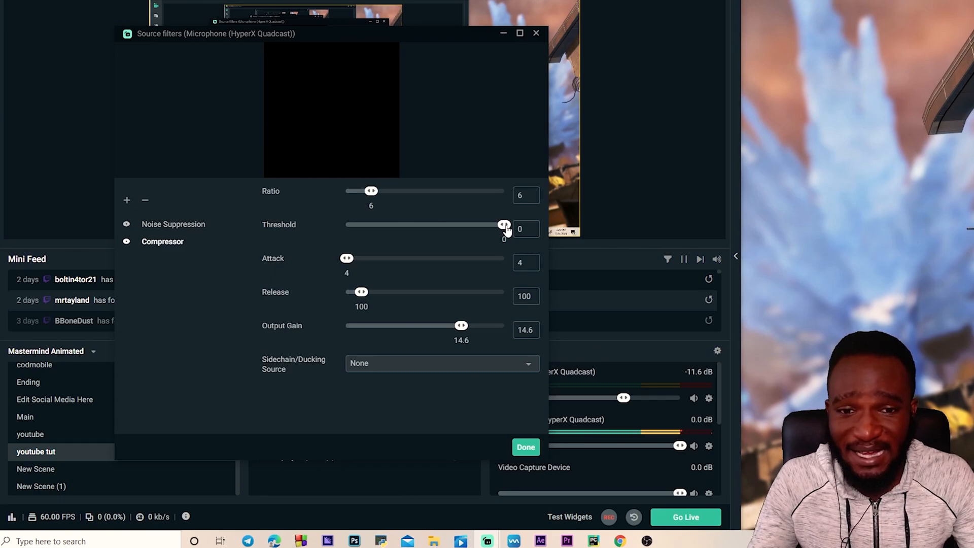
# Step: Lower the compressor threshold step by step to -32.4
pyautogui.moveTo(503, 224); pyautogui.dragTo(490, 225)
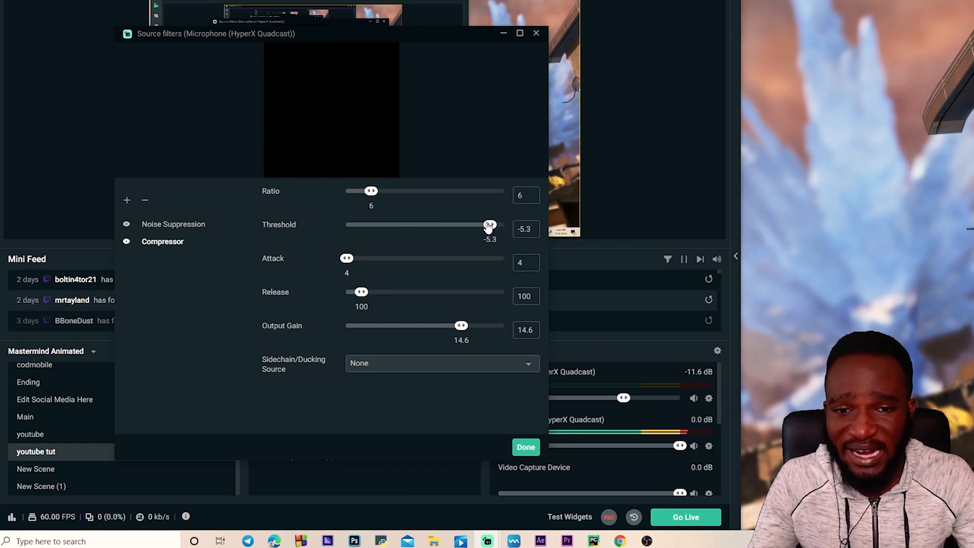
pyautogui.moveTo(490, 225); pyautogui.dragTo(456, 225)
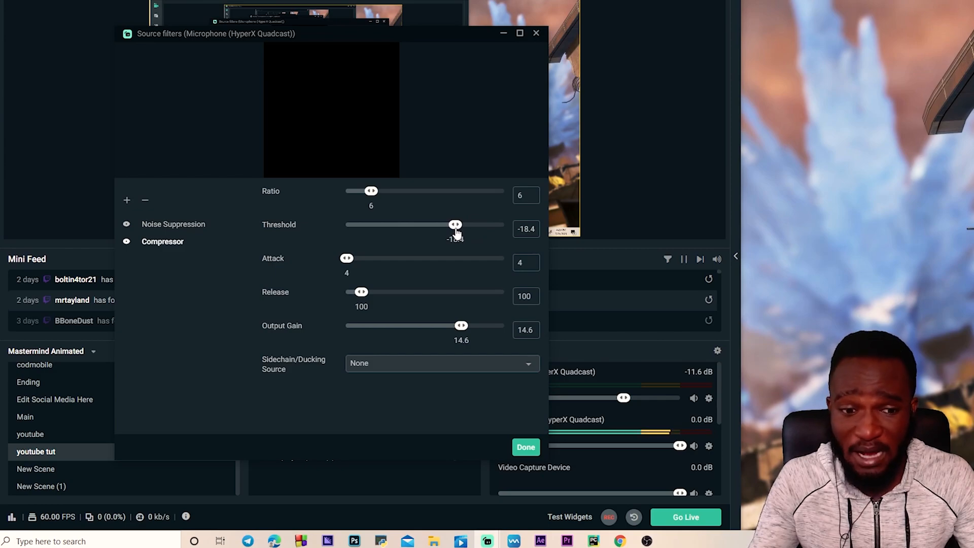
pyautogui.moveTo(456, 224); pyautogui.dragTo(453, 224)
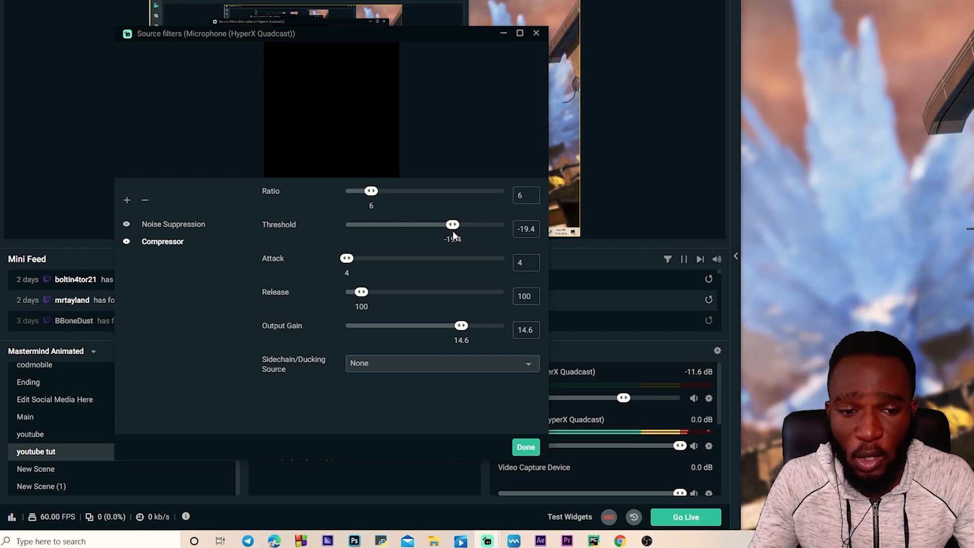
pyautogui.moveTo(452, 224); pyautogui.dragTo(441, 224)
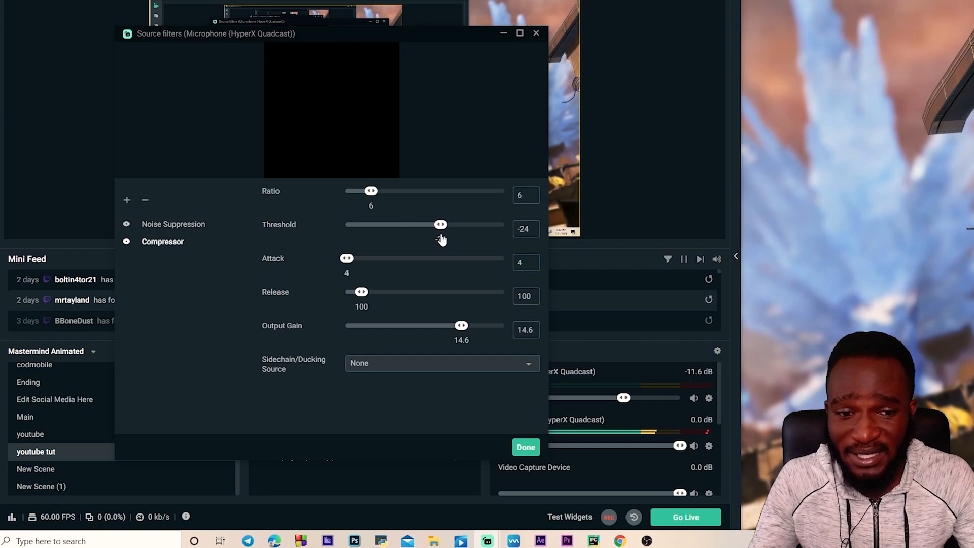
pyautogui.moveTo(441, 225); pyautogui.dragTo(436, 224)
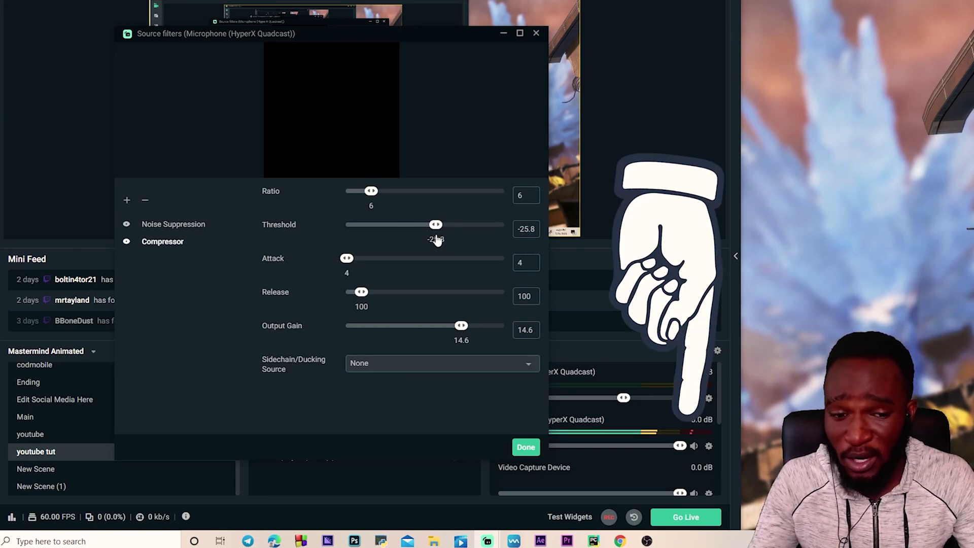
pyautogui.moveTo(436, 224); pyautogui.dragTo(418, 225)
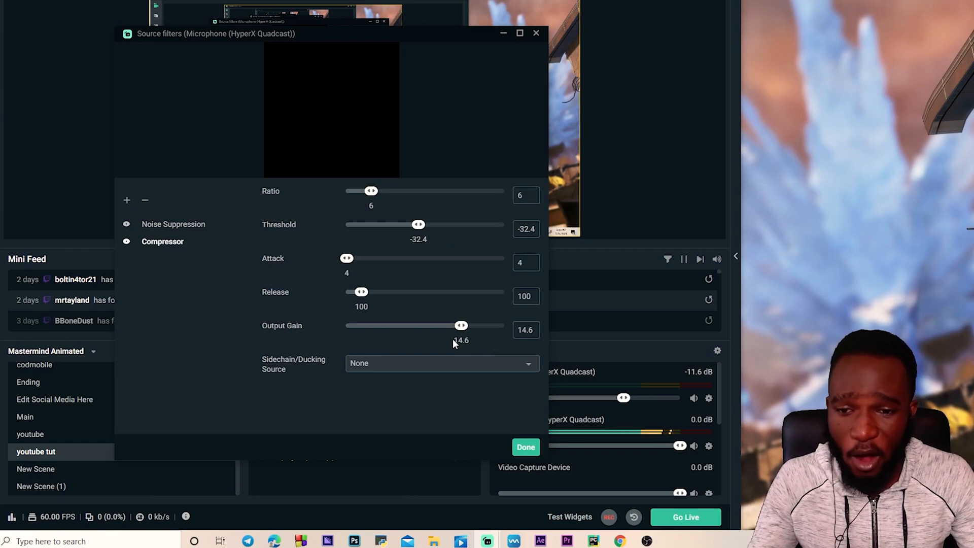
# Step: Adjust the compressor output gain, trying near zero and 25.1, settling at 15
pyautogui.moveTo(462, 324); pyautogui.dragTo(452, 325)
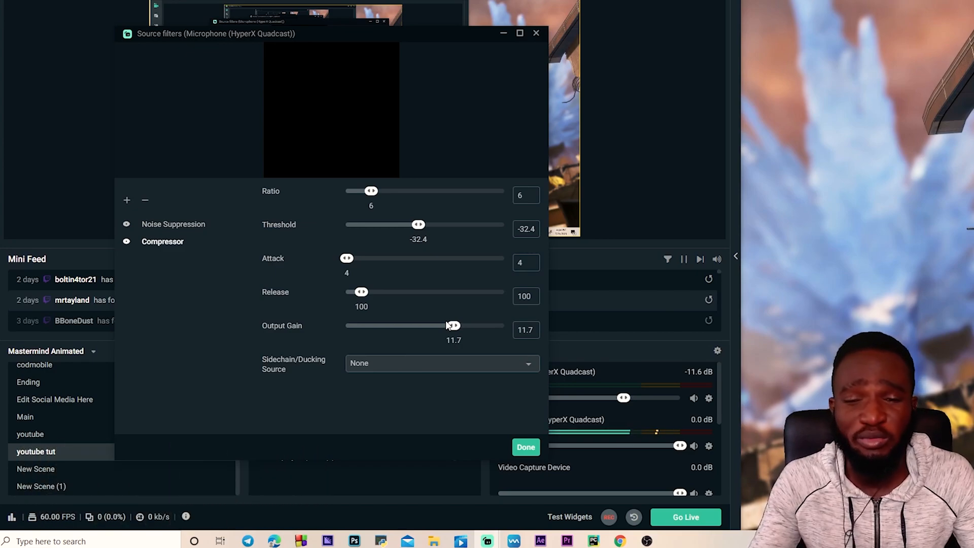
pyautogui.moveTo(454, 325); pyautogui.dragTo(443, 325)
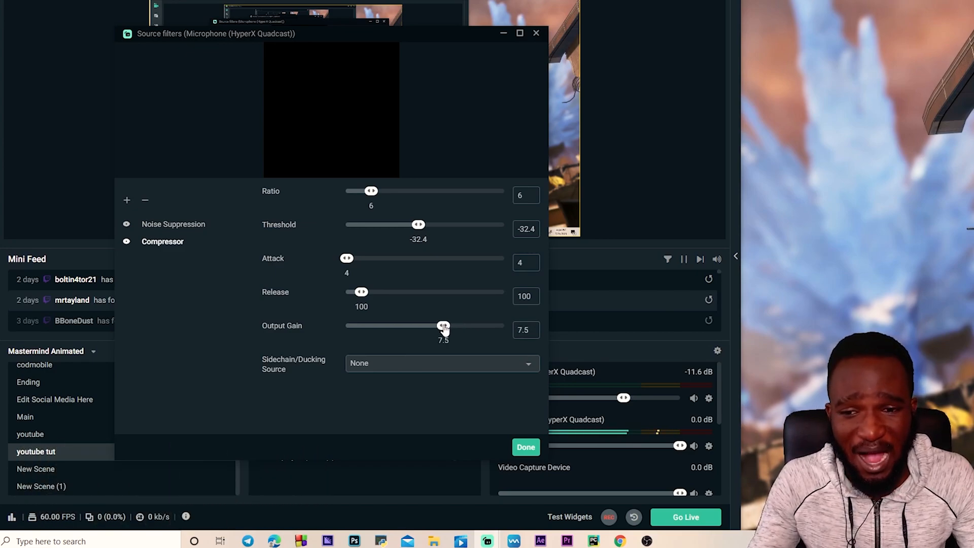
pyautogui.moveTo(444, 325); pyautogui.dragTo(429, 325)
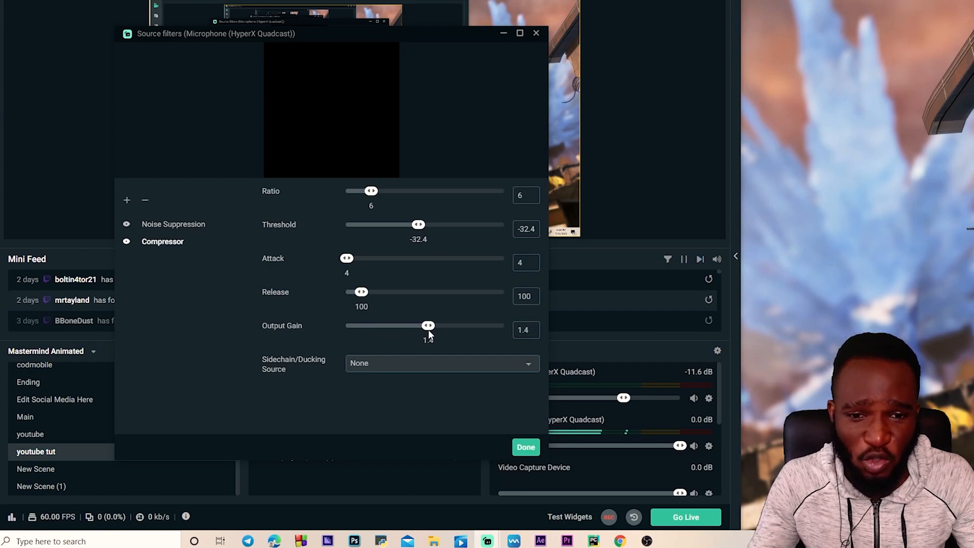
pyautogui.moveTo(429, 326); pyautogui.dragTo(449, 326)
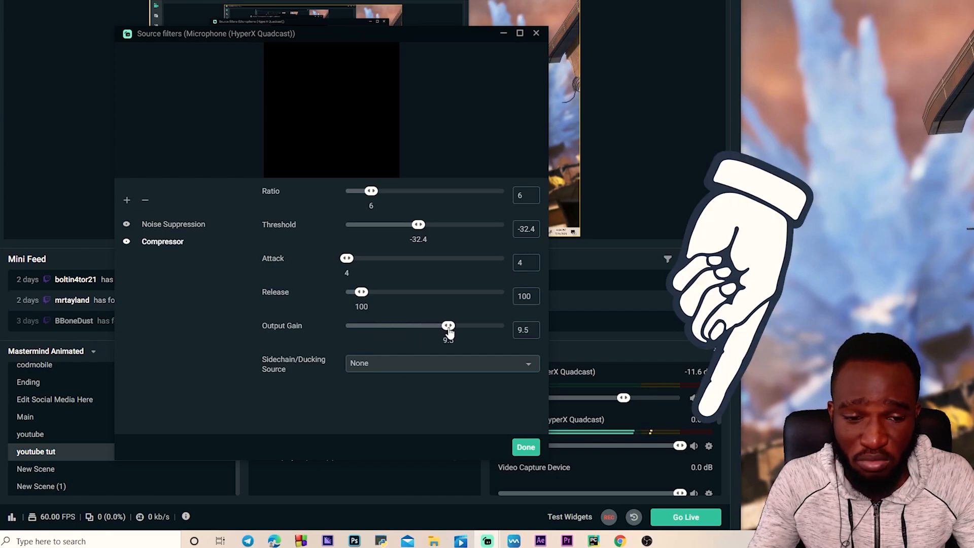
pyautogui.moveTo(449, 326); pyautogui.dragTo(487, 326)
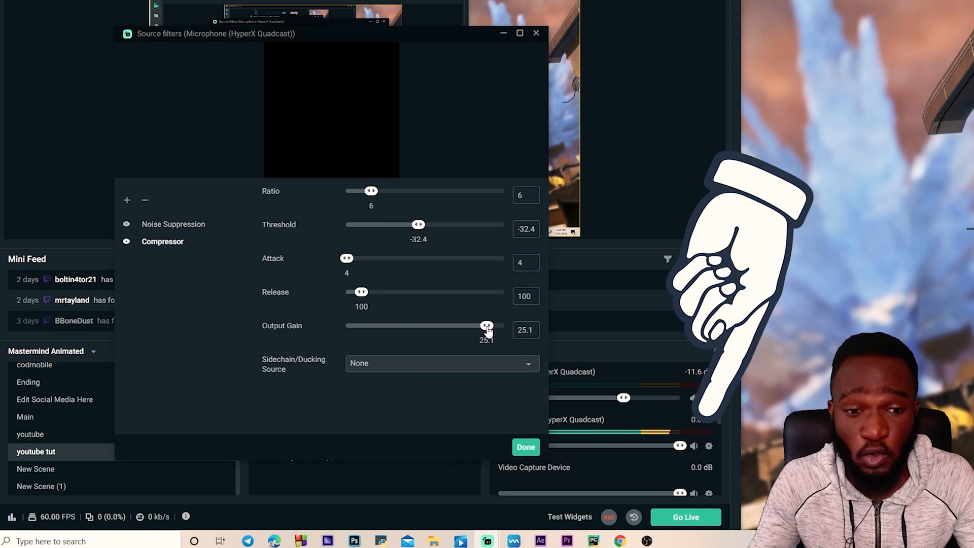
pyautogui.moveTo(488, 325); pyautogui.dragTo(462, 325)
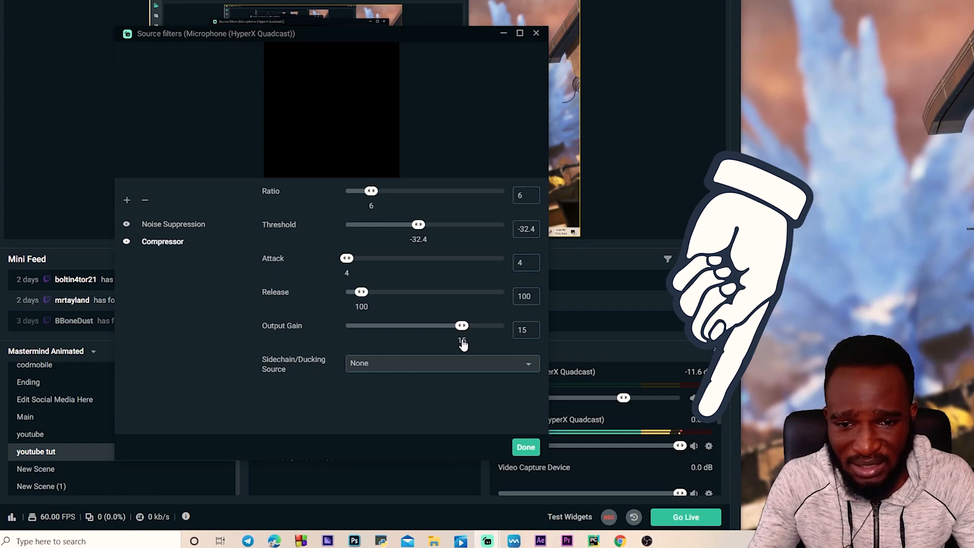
pyautogui.moveTo(463, 325); pyautogui.dragTo(459, 324)
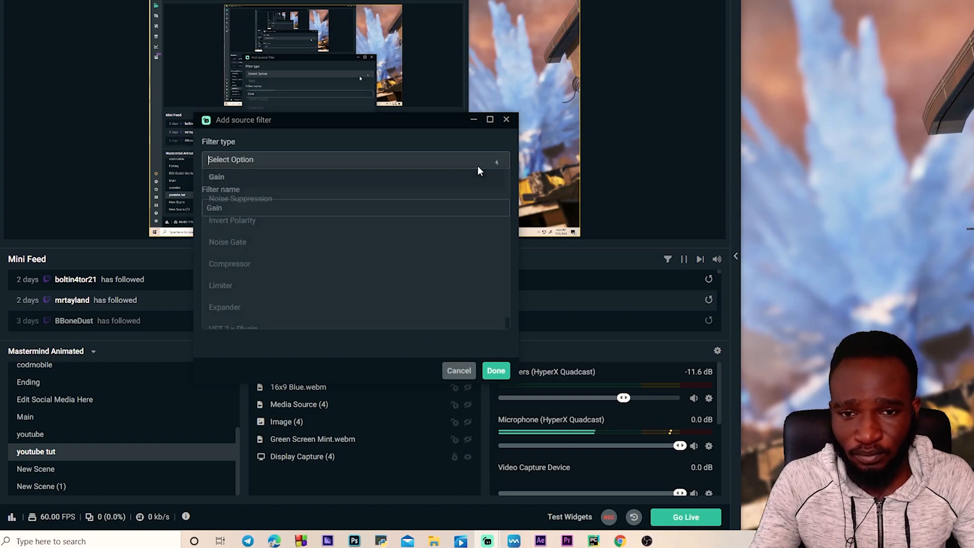
# Step: Add an Expander filter after the Compressor, with ratio 6, attack 4, release 100
pyautogui.click(225, 307)
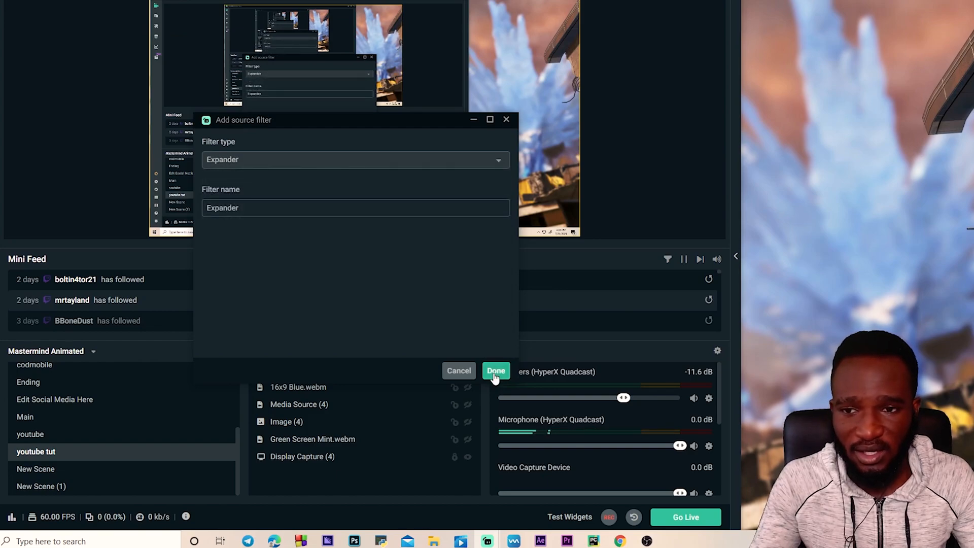
pyautogui.click(496, 371)
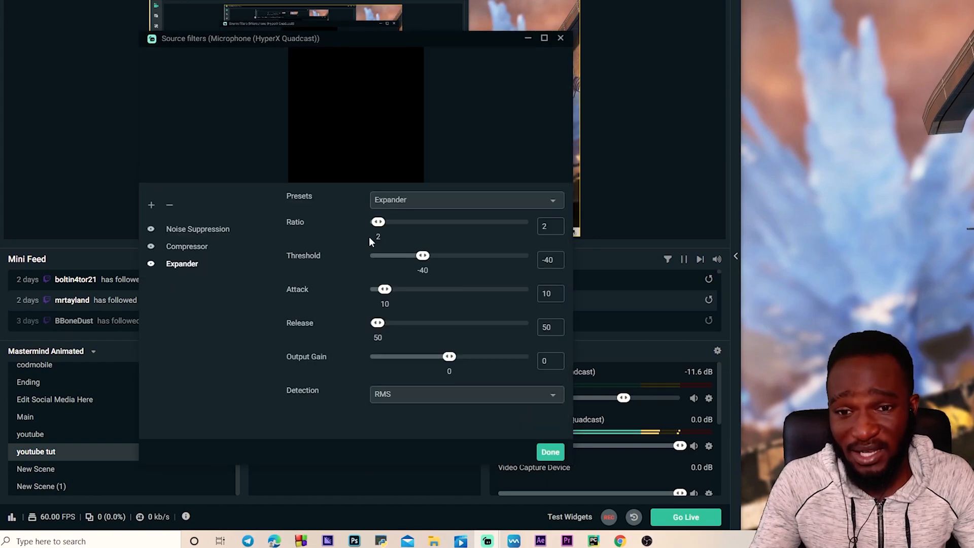
pyautogui.click(187, 246)
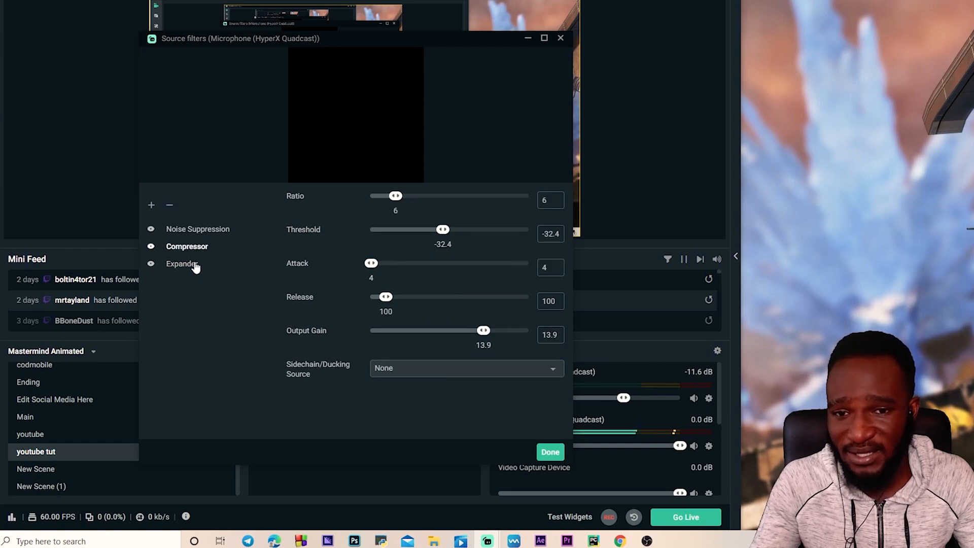
pyautogui.click(182, 264)
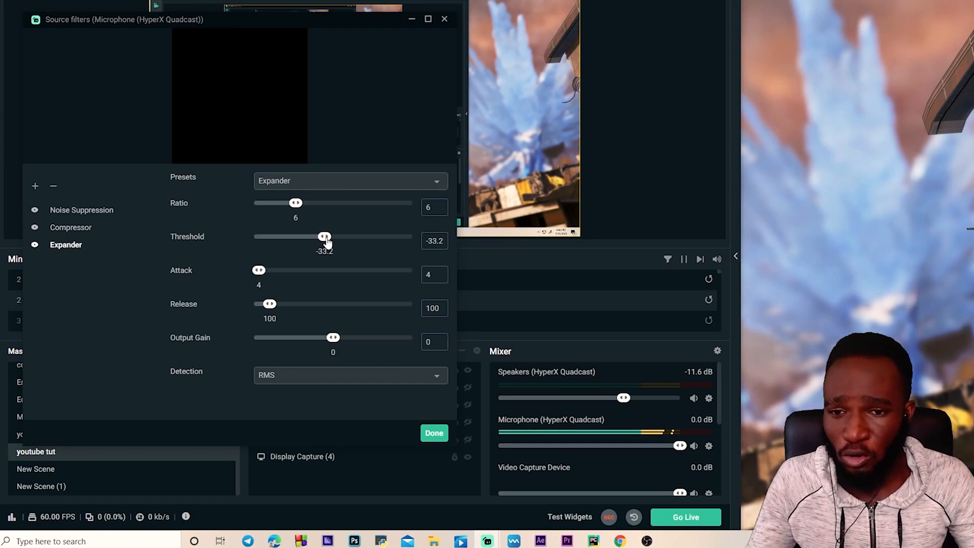
# Step: Lower the expander threshold to about -50
pyautogui.moveTo(323, 236); pyautogui.dragTo(253, 236)
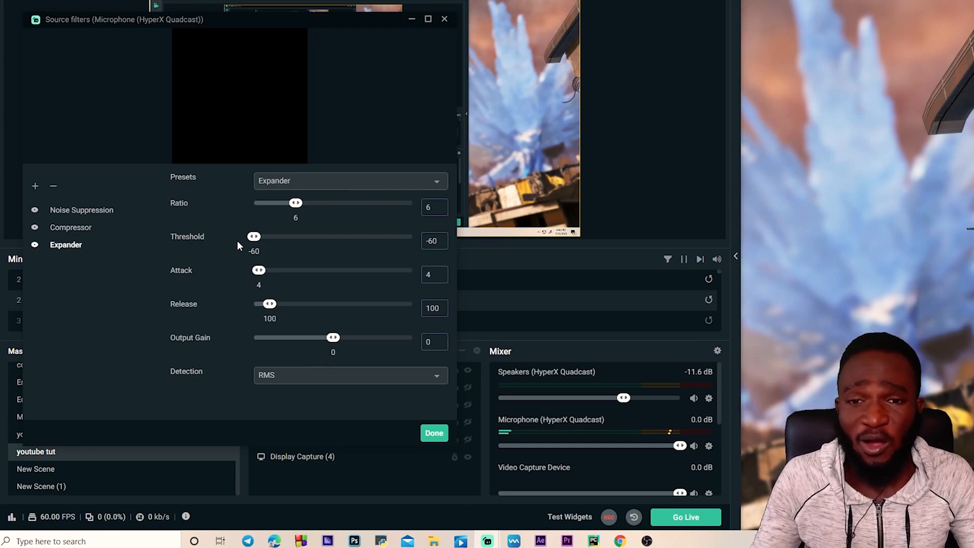
pyautogui.moveTo(253, 236); pyautogui.dragTo(261, 236)
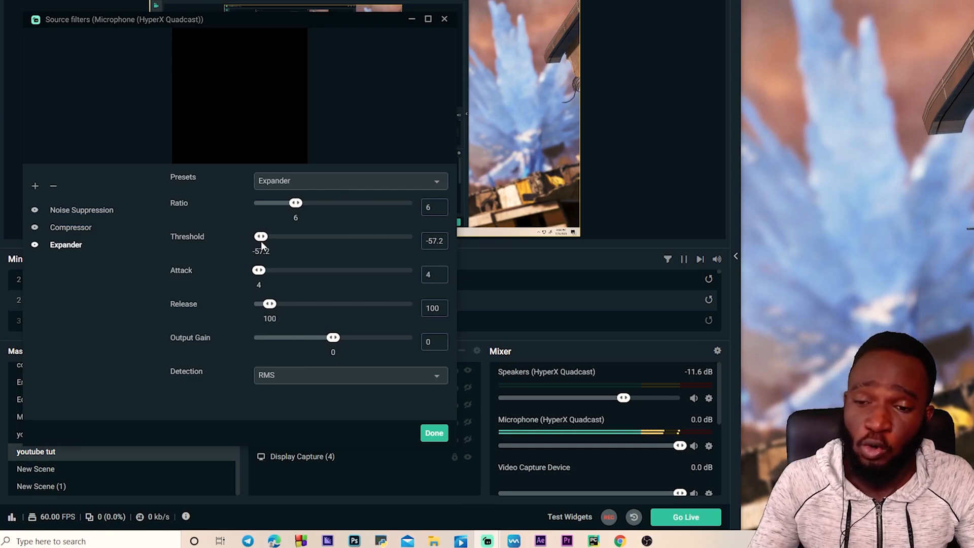
pyautogui.moveTo(260, 237); pyautogui.dragTo(278, 237)
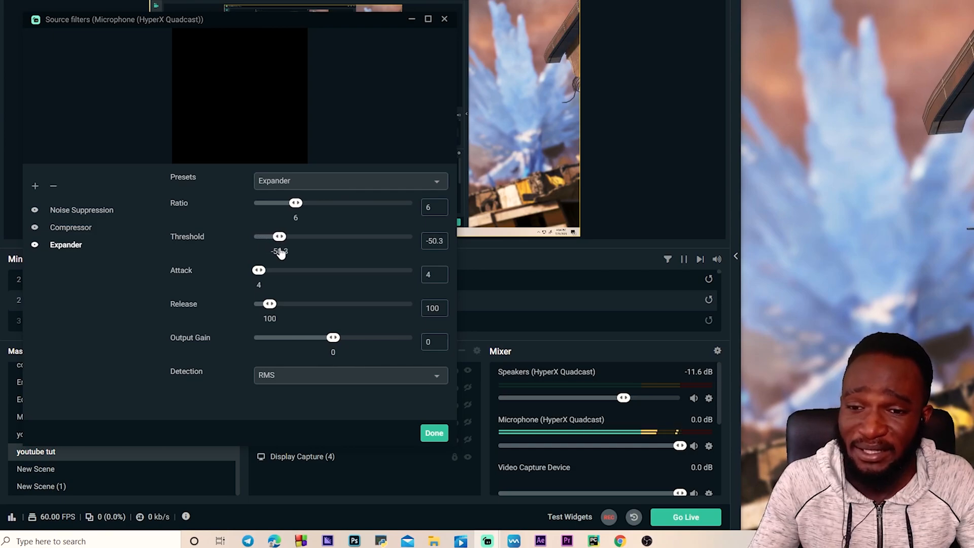
pyautogui.moveTo(279, 236); pyautogui.dragTo(287, 236)
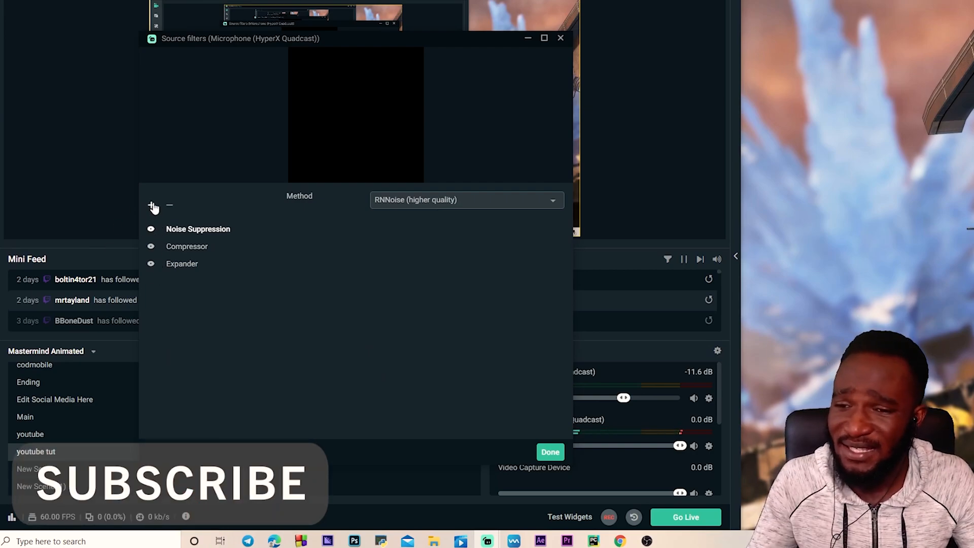
# Step: Add a VST 2.x Plugin filter to the microphone after the Expander
pyautogui.click(152, 205)
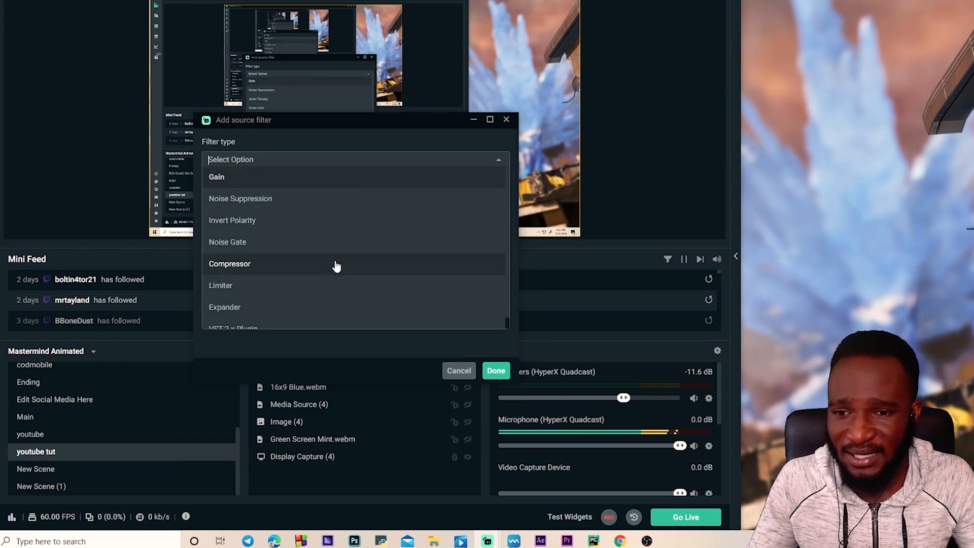
pyautogui.scroll(-3)
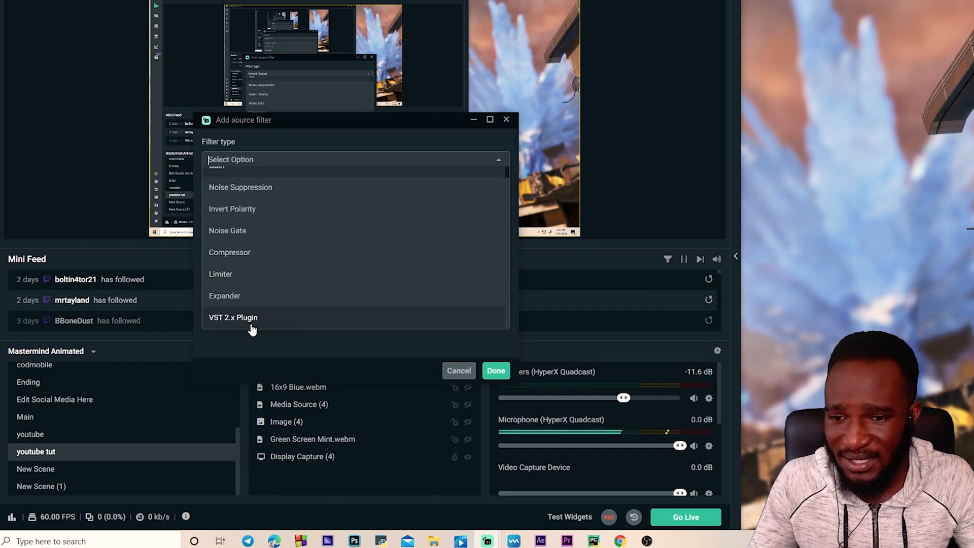
pyautogui.click(234, 317)
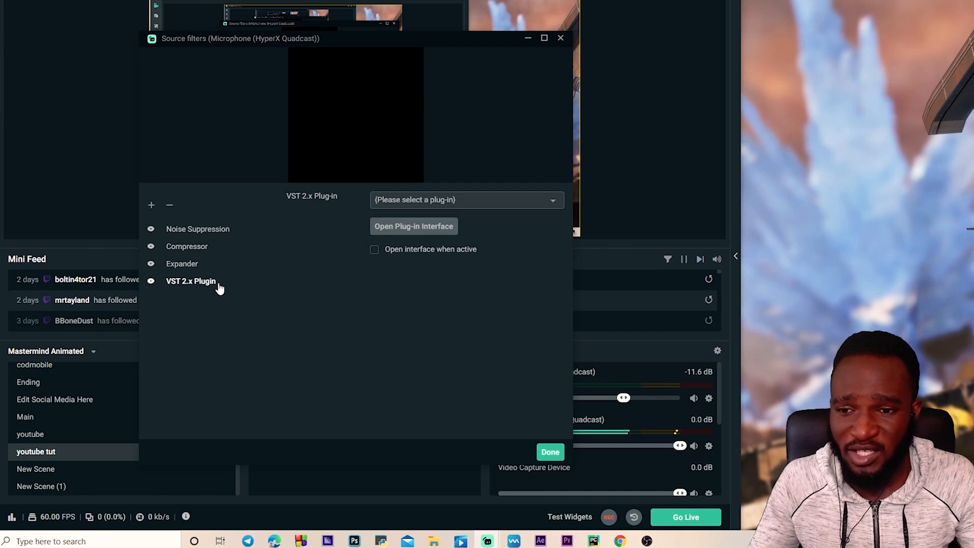
pyautogui.moveTo(519, 204)
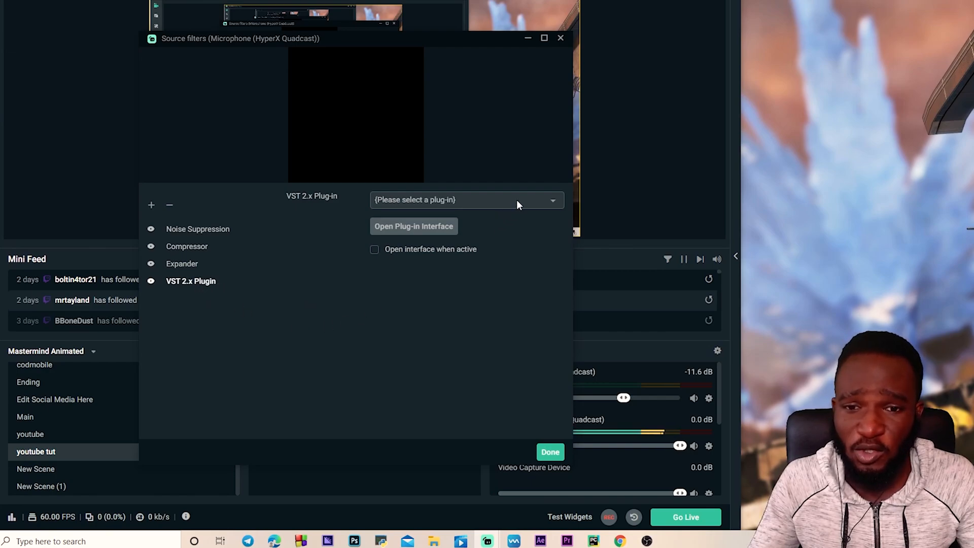
# Step: Check the available VST plug-ins without choosing one, then switch to Chrome
pyautogui.click(467, 200)
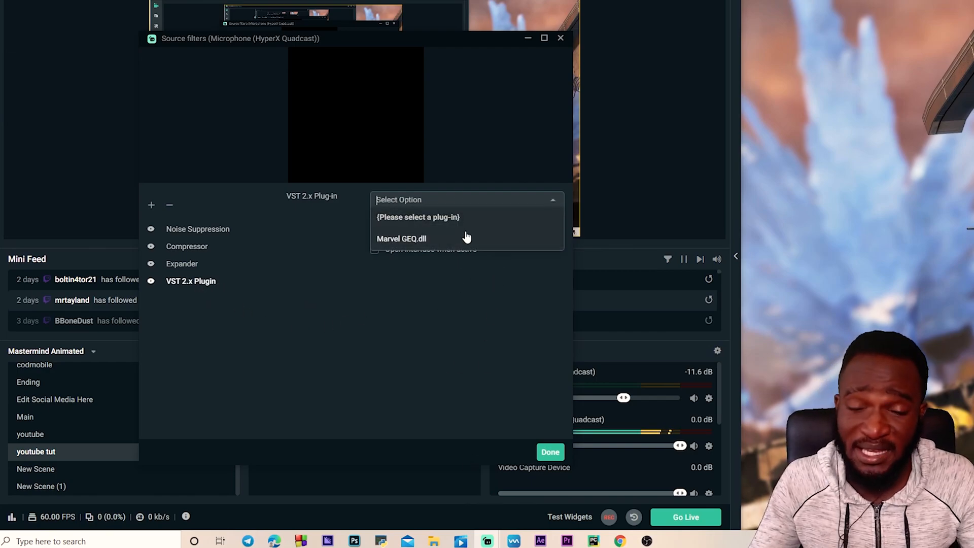
pyautogui.moveTo(420, 258)
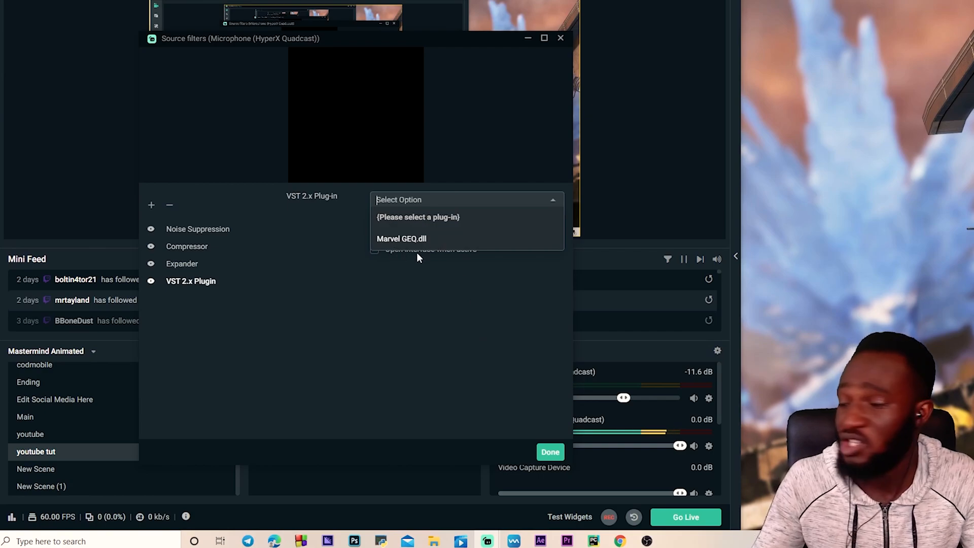
pyautogui.click(417, 217)
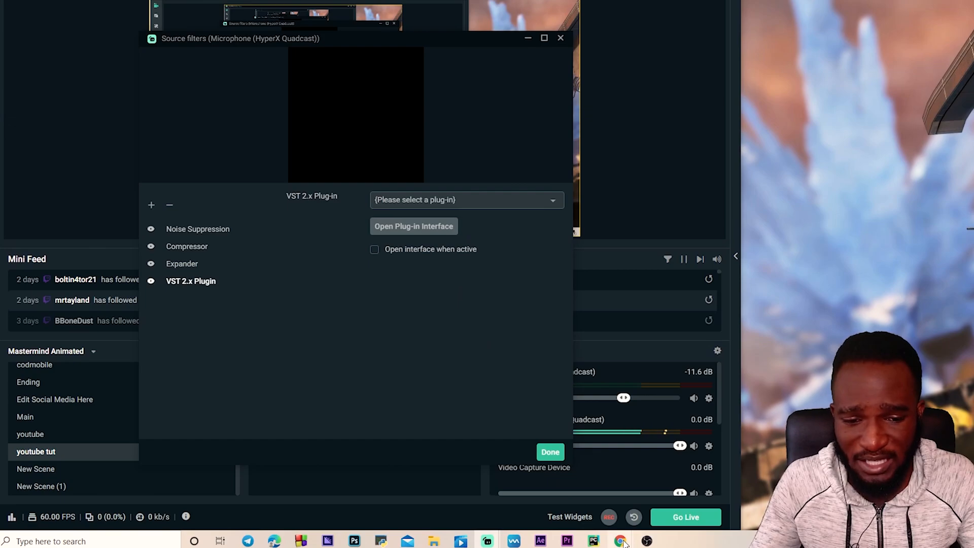
pyautogui.click(616, 541)
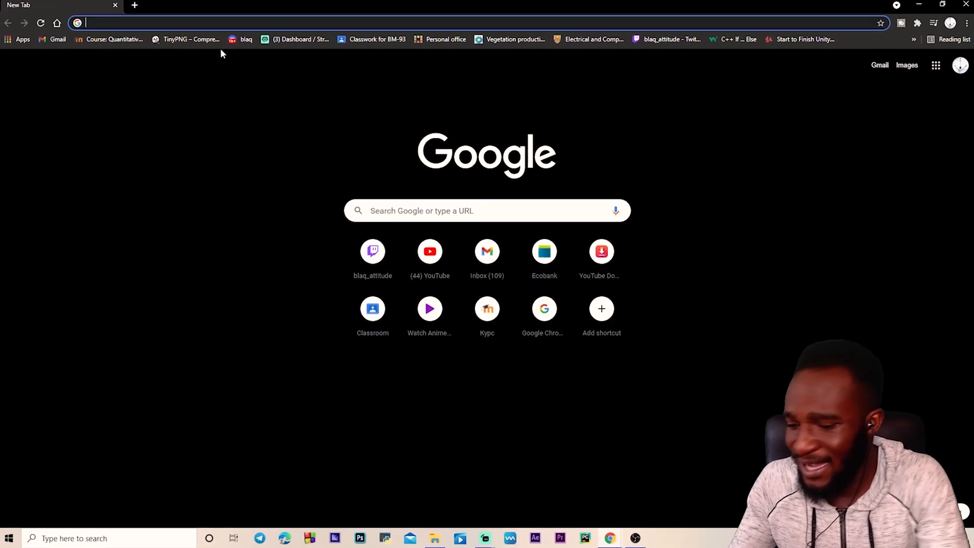
# Step: Search 'marvel geq' and download Voxengo Marvel GEQ's Windows VST installer
pyautogui.write('marvel geq')
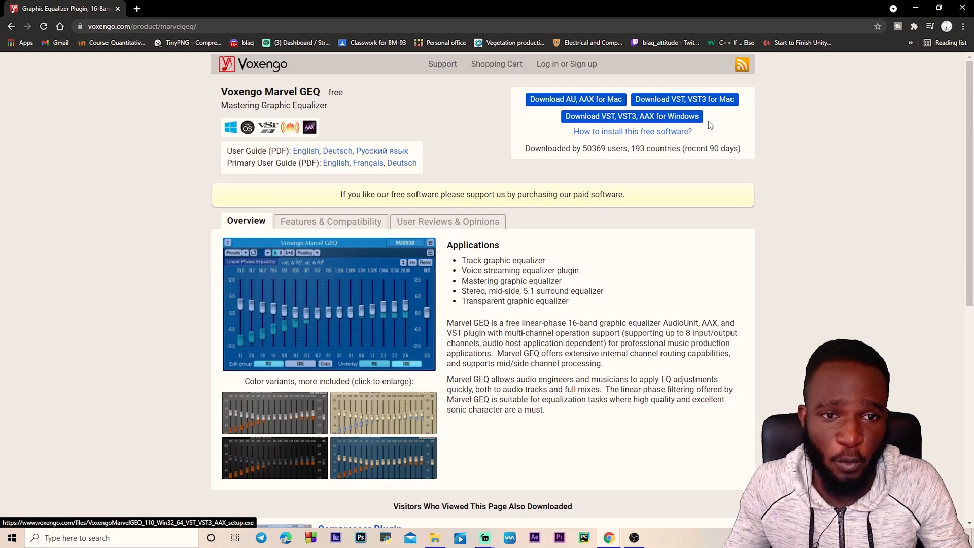
pyautogui.click(632, 116)
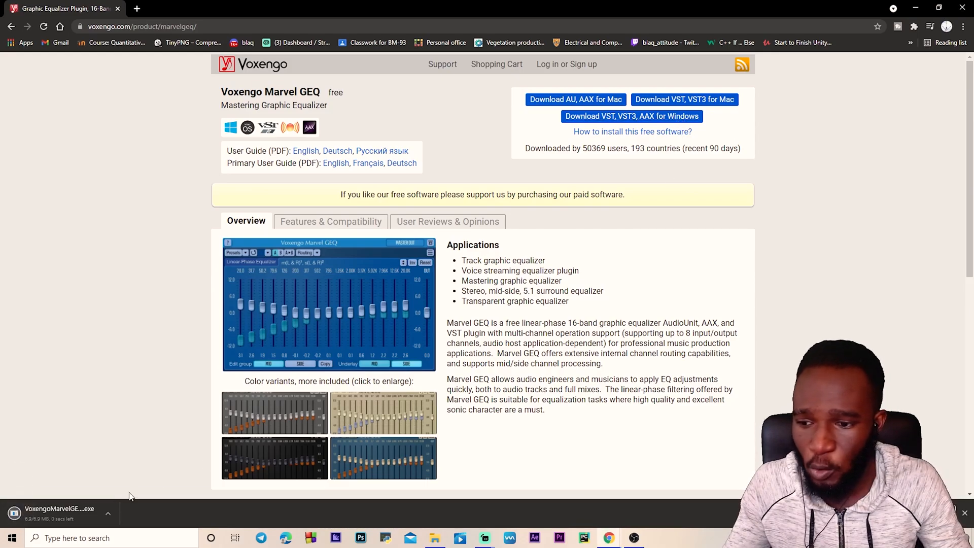
pyautogui.moveTo(178, 487)
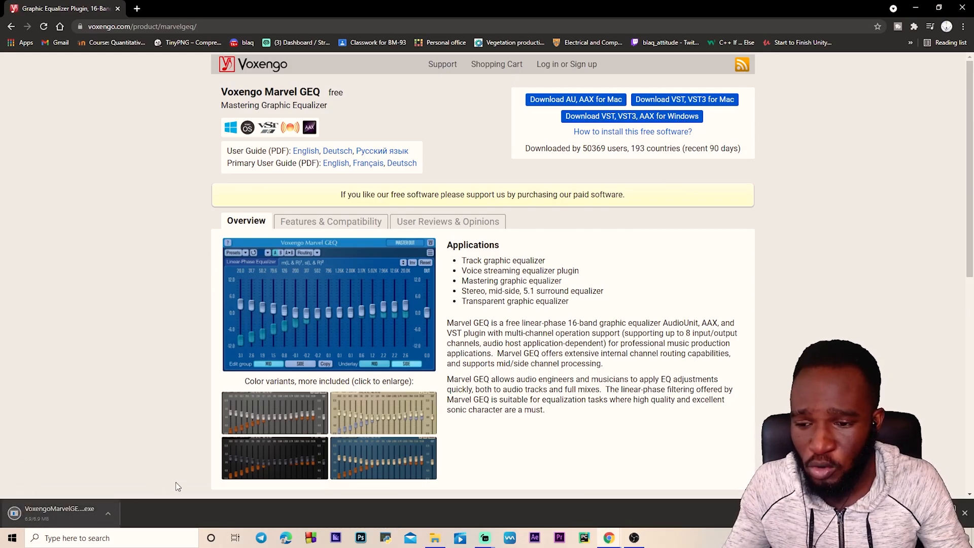
pyautogui.moveTo(488, 301)
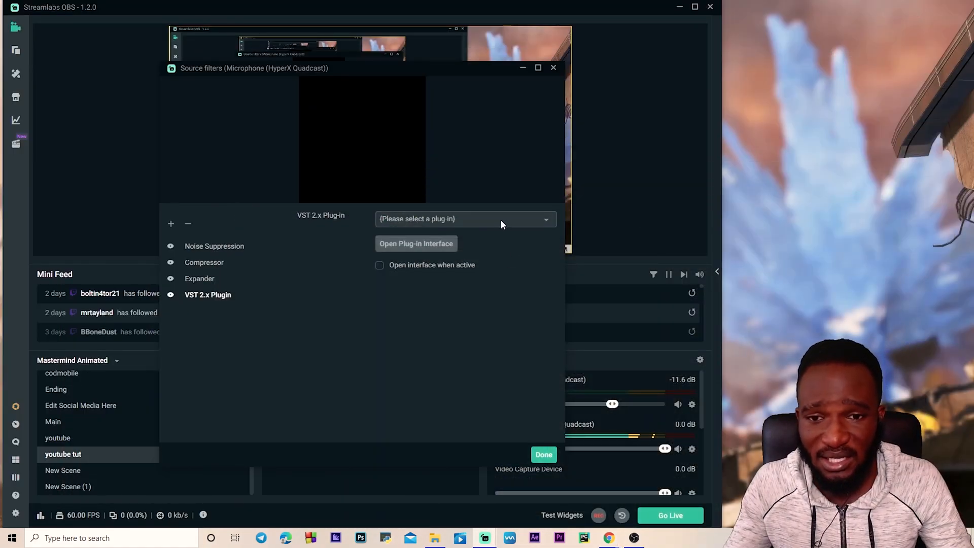
# Step: Load Marvel GEQ.dll as the VST plug-in and open its Preset Manager
pyautogui.click(466, 219)
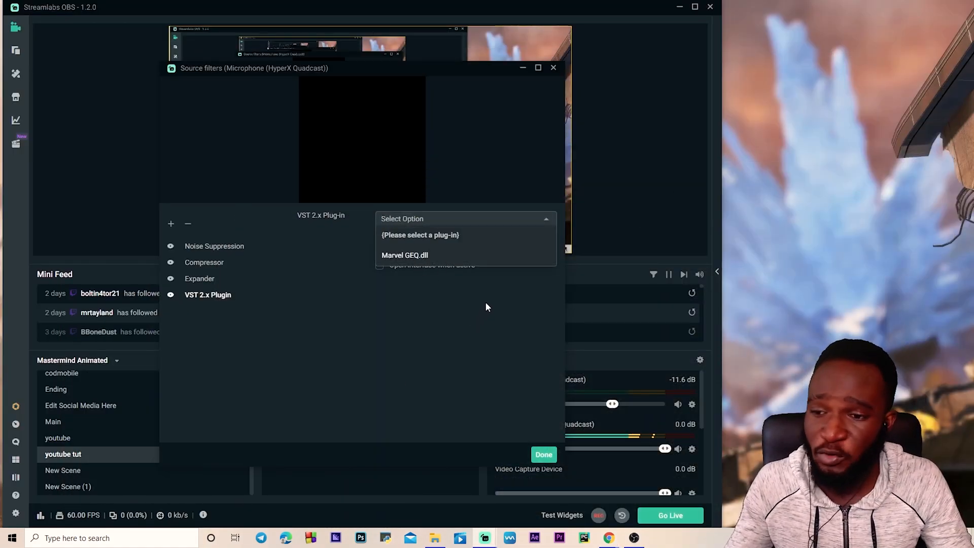
pyautogui.moveTo(430, 353)
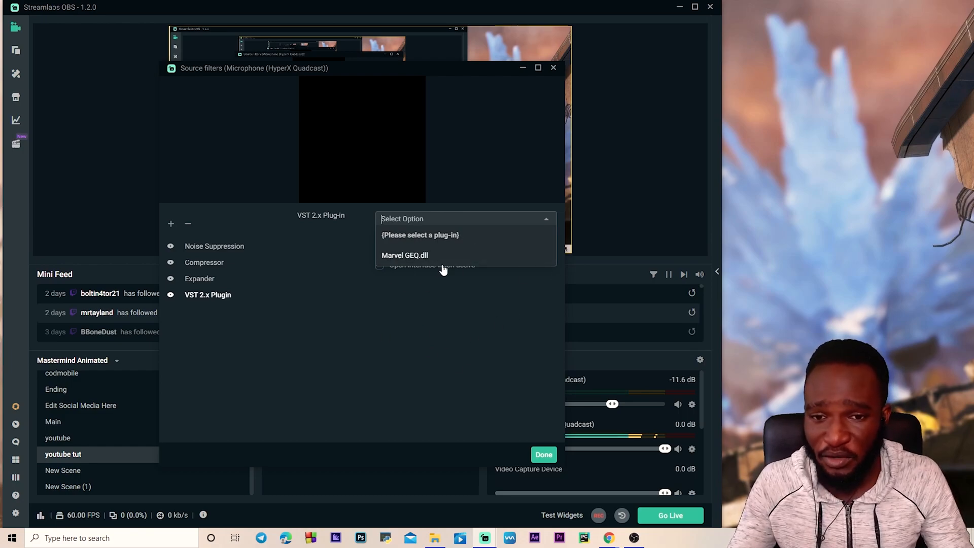
pyautogui.click(405, 256)
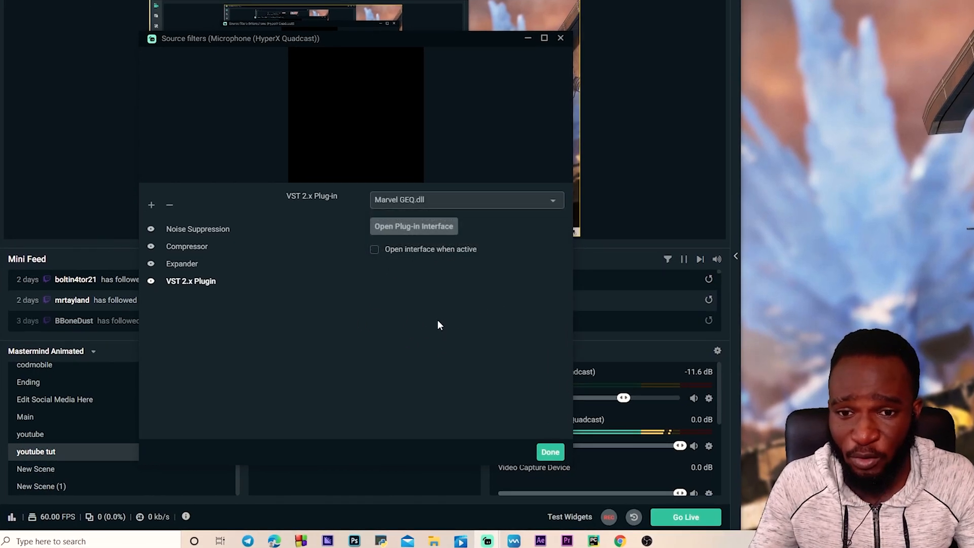
pyautogui.click(414, 227)
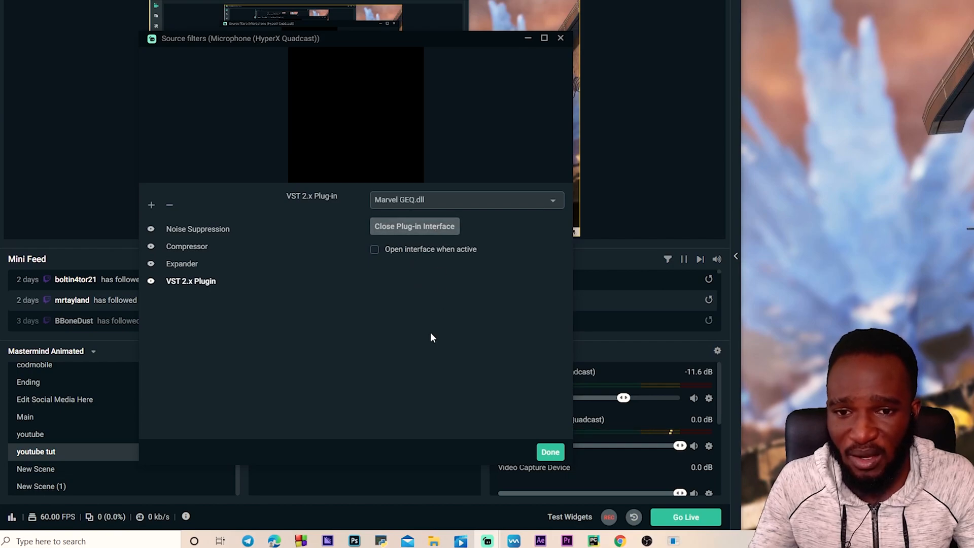
pyautogui.click(415, 226)
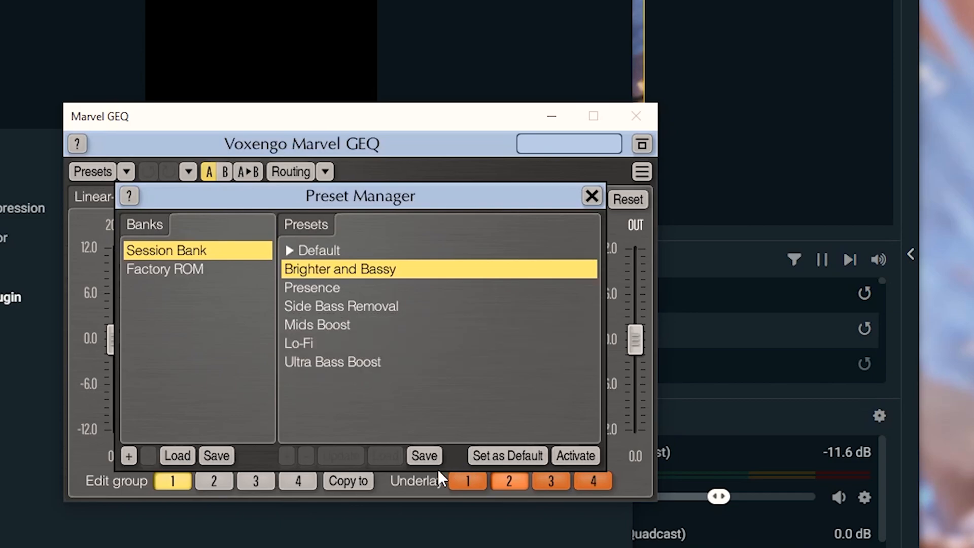
pyautogui.moveTo(381, 276)
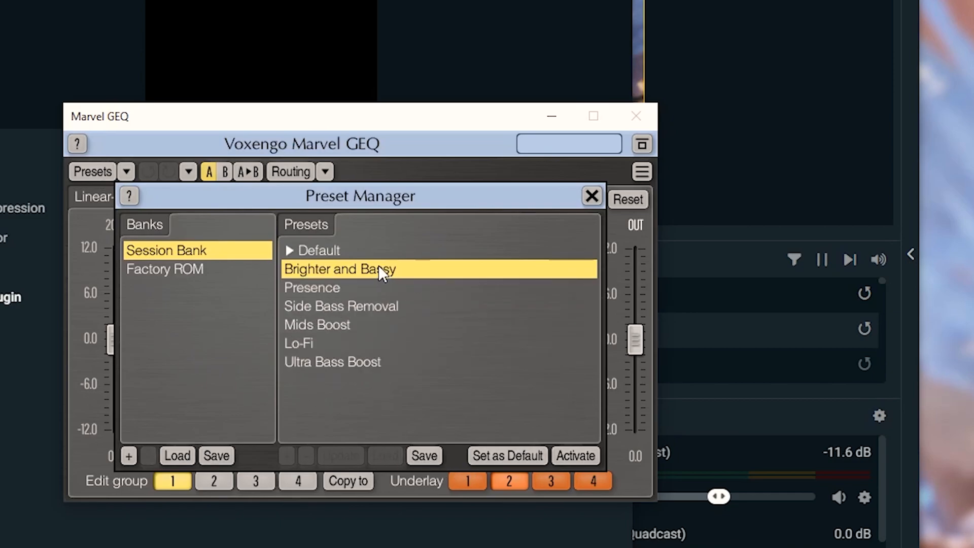
# Step: Activate the Brighter and Bassy preset from the Session Bank without renaming it
pyautogui.doubleClick(337, 269)
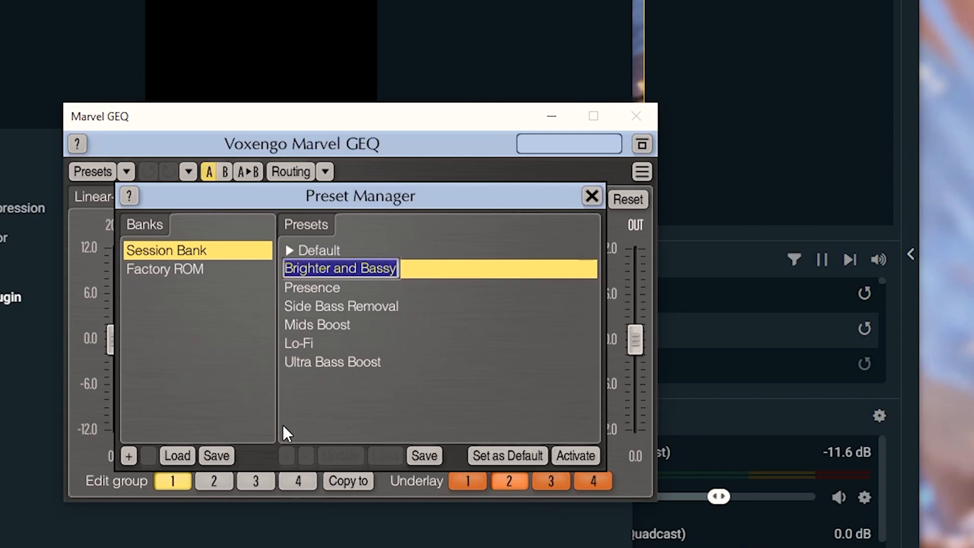
pyautogui.click(576, 456)
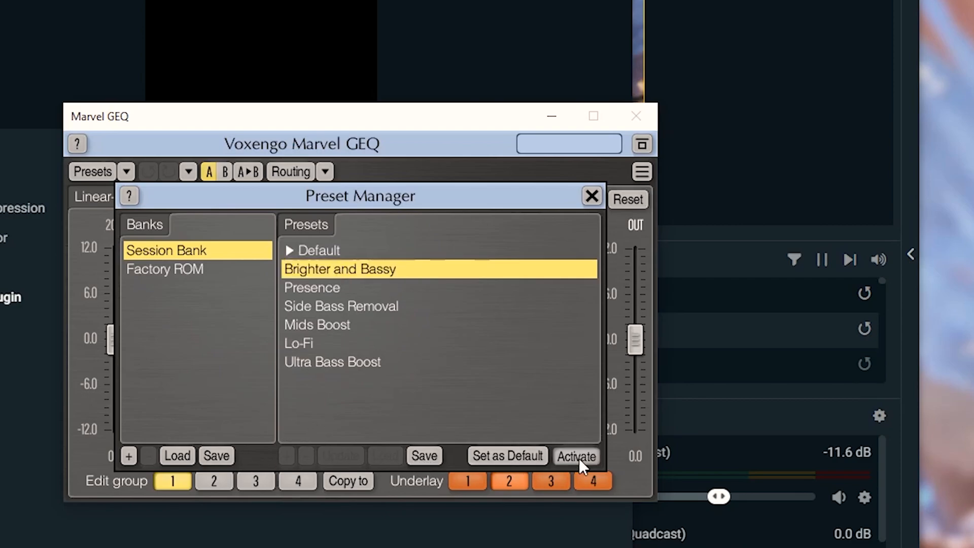
pyautogui.click(576, 457)
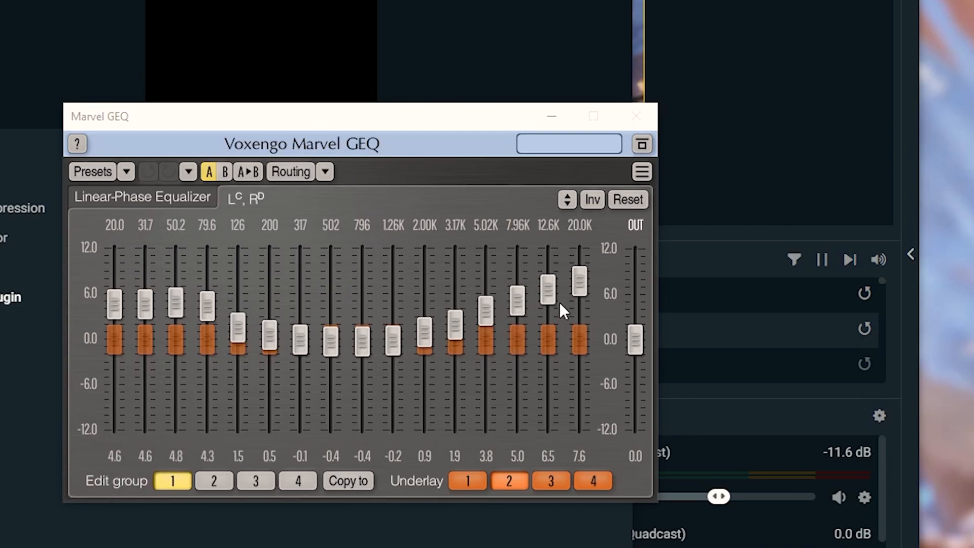
pyautogui.moveTo(349, 392)
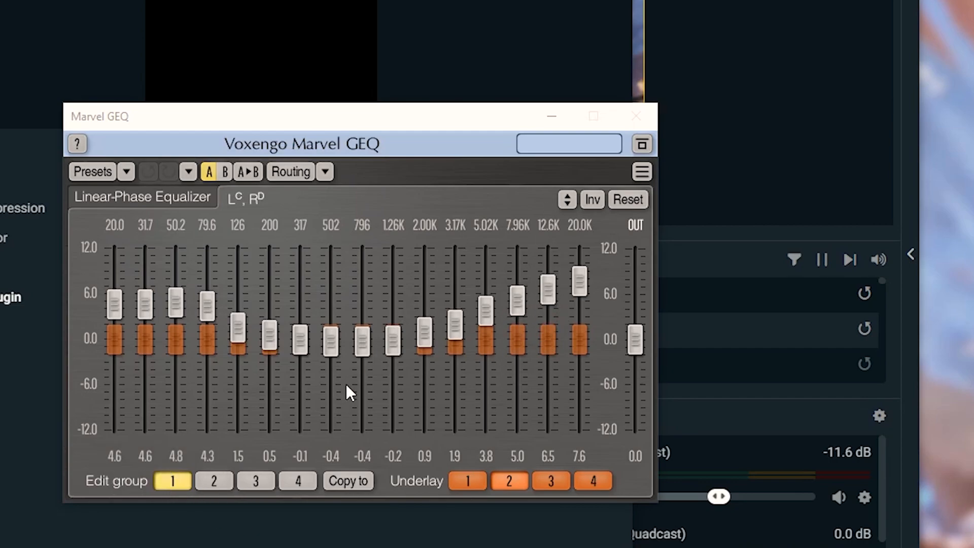
pyautogui.moveTo(581, 320)
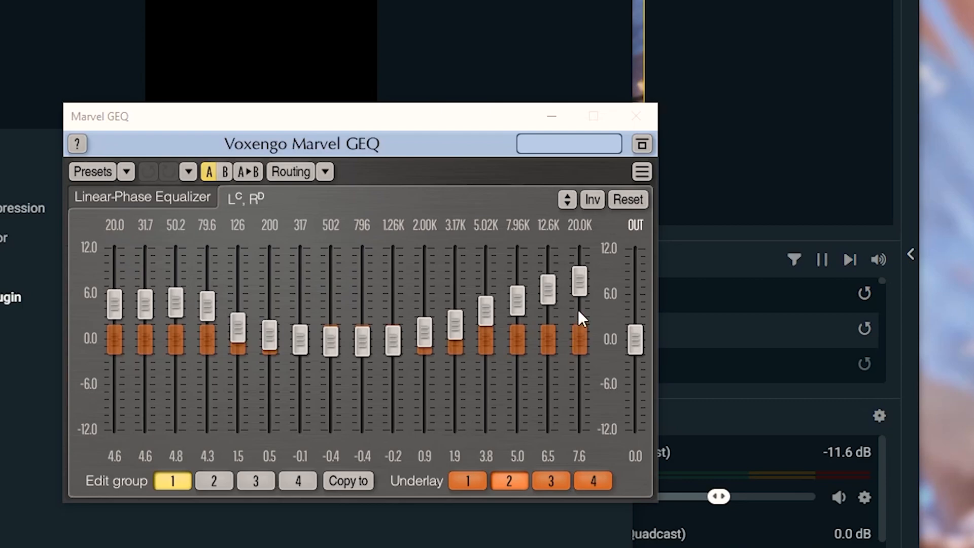
# Step: Raise the 7.96K, 12.6K and 20.0K bands to about 5.7, 7.9 and 9.1 dB, nudging low and mid bands
pyautogui.moveTo(579, 283); pyautogui.dragTo(579, 261)
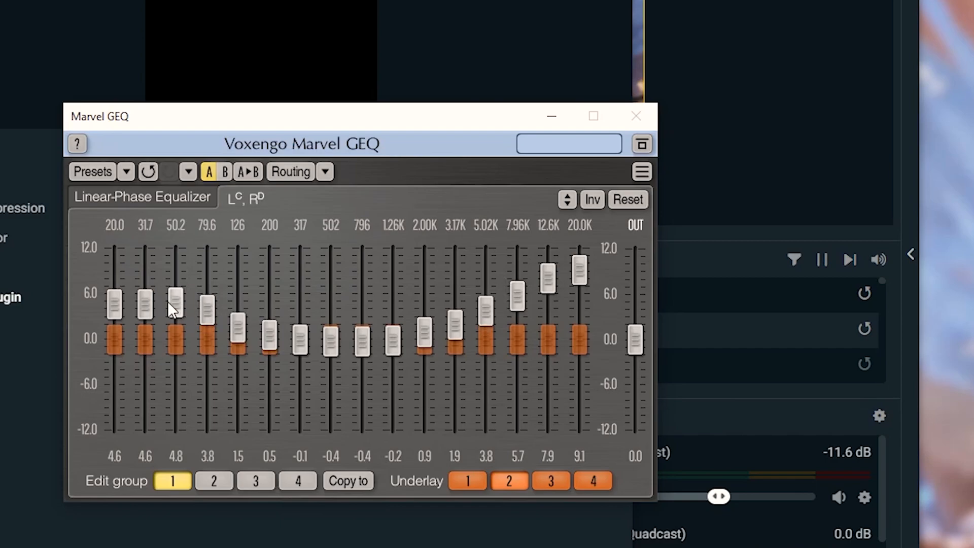
pyautogui.moveTo(114, 304); pyautogui.dragTo(113, 299)
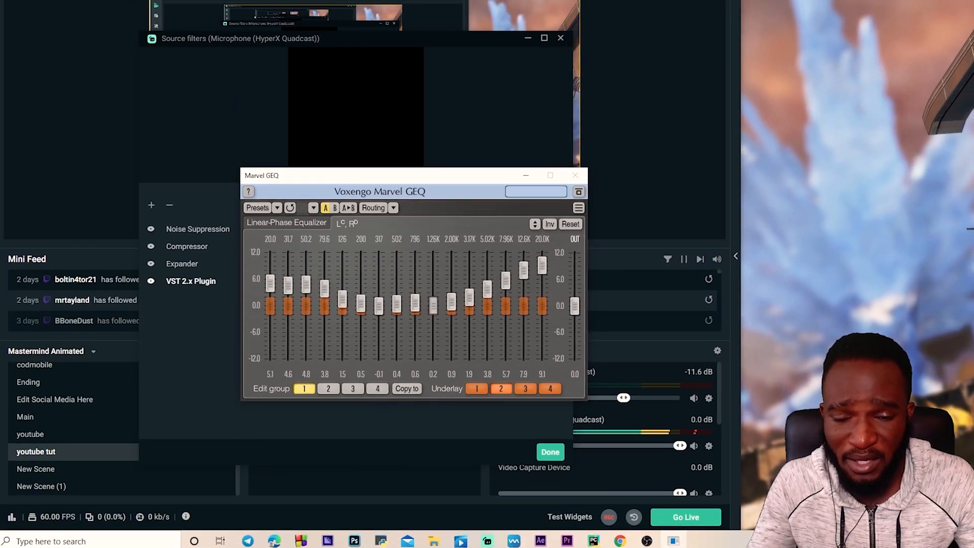
pyautogui.click(576, 175)
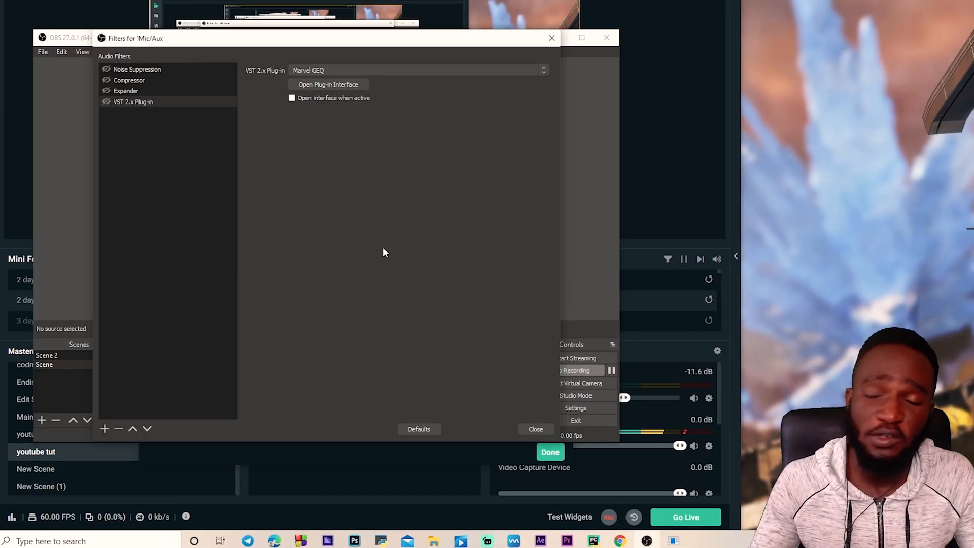
pyautogui.moveTo(382, 246)
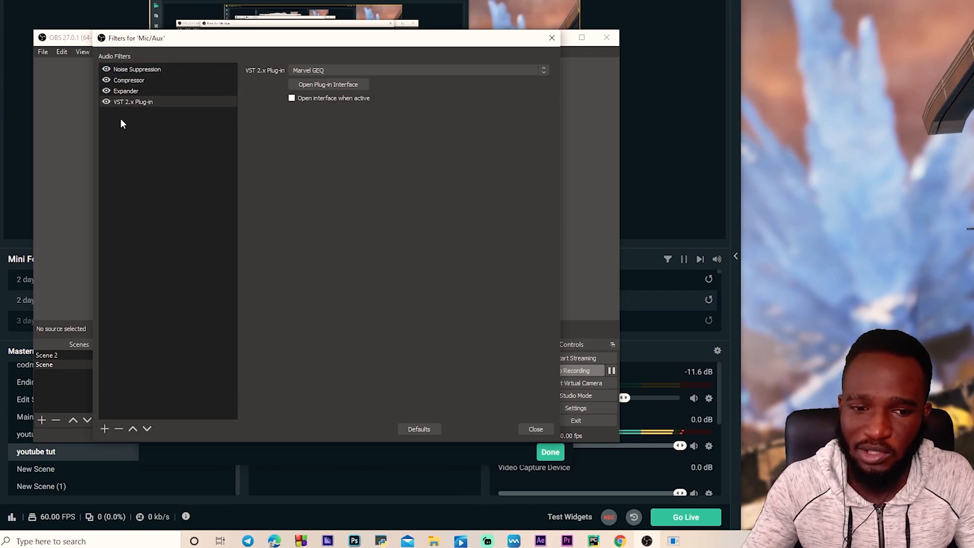
pyautogui.moveTo(140, 136)
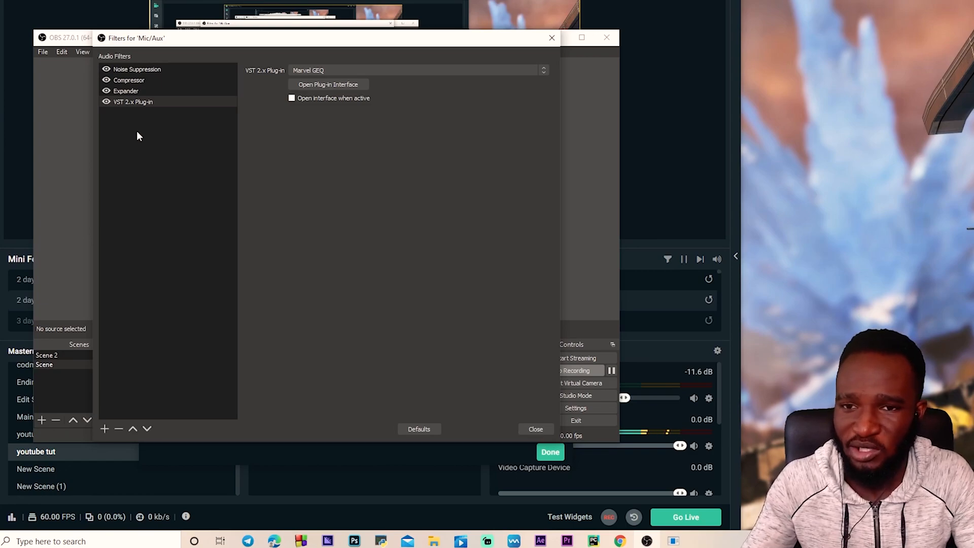